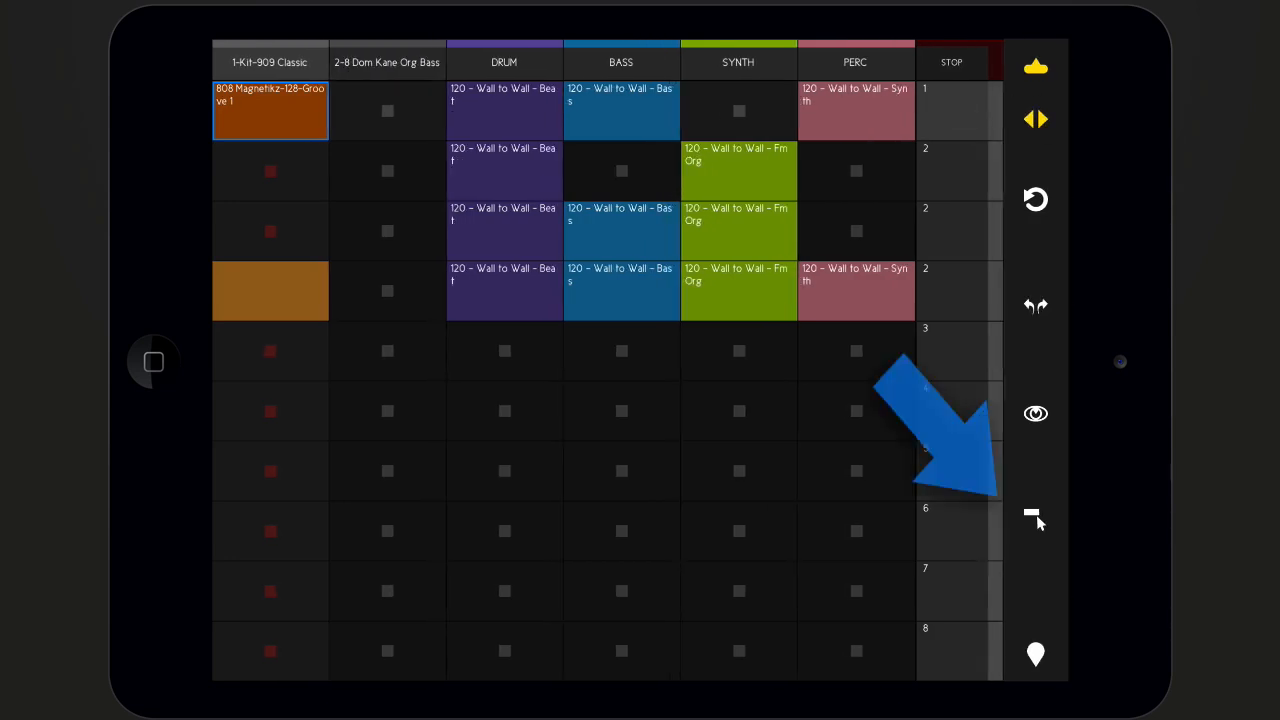
Enable clip edit mode and open the 808 Magnetikz groove clip on the 909 Classic track
click(1036, 516)
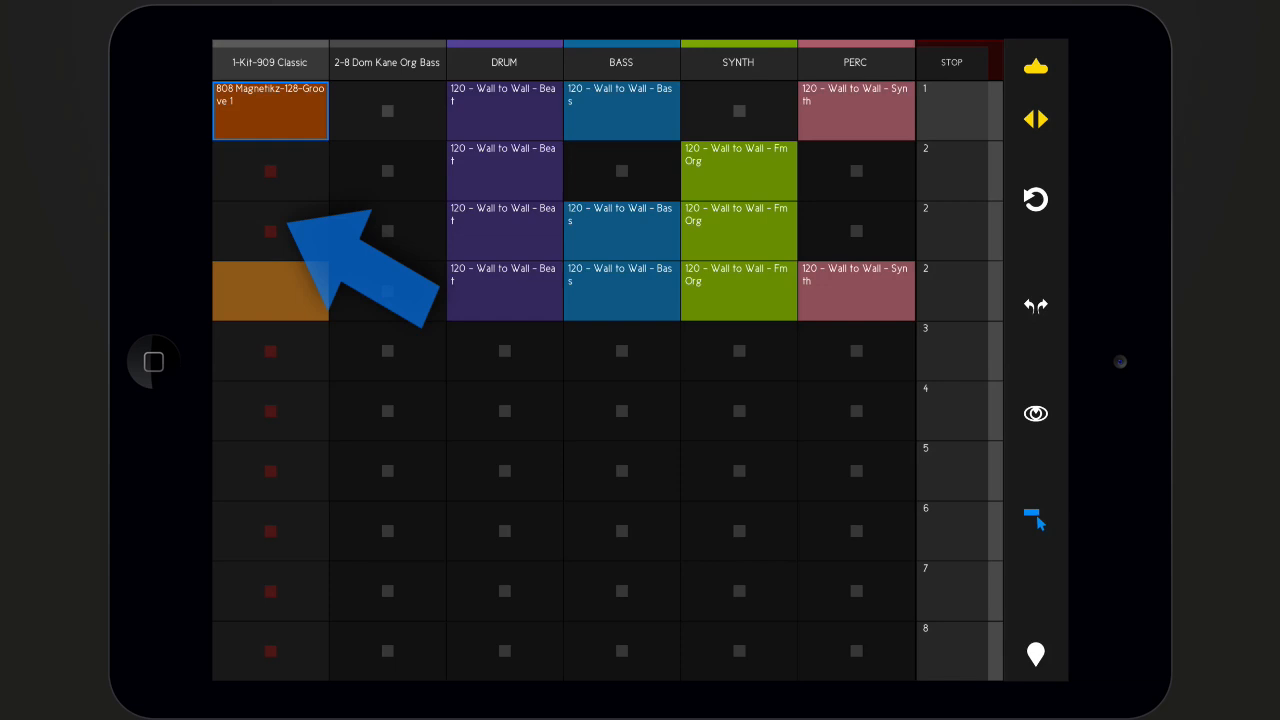
double_click(270, 290)
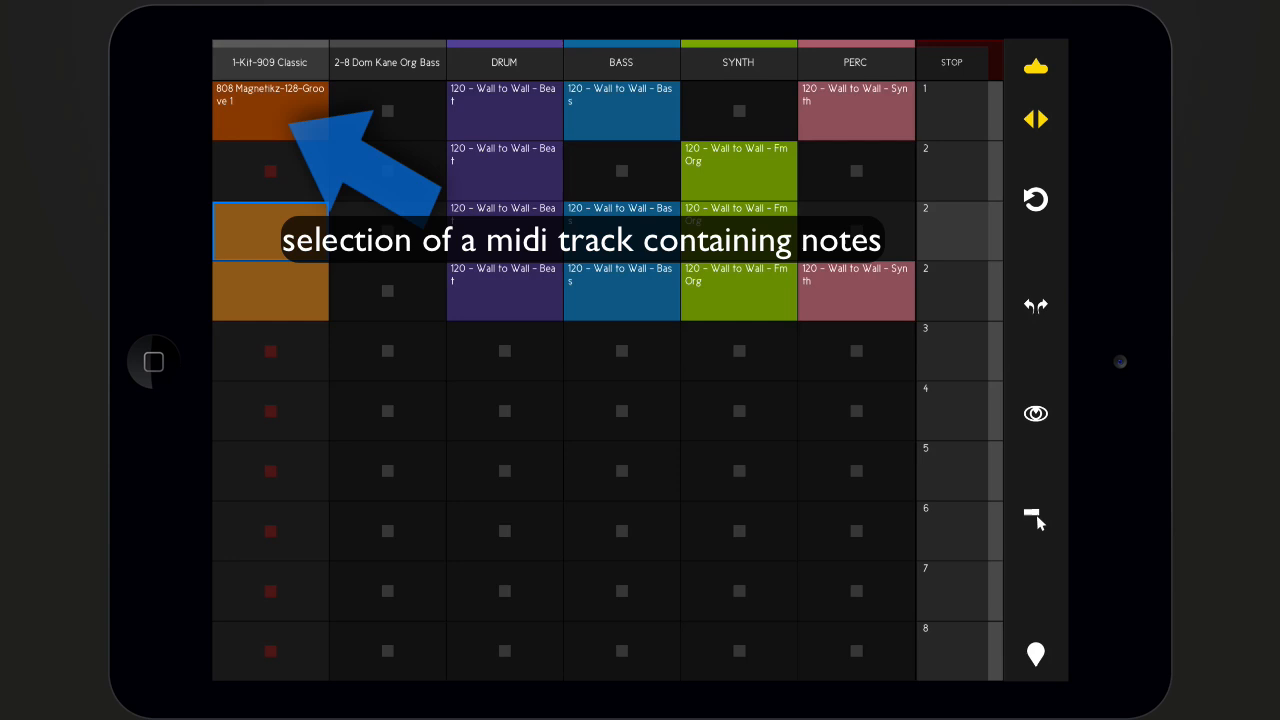
double_click(268, 110)
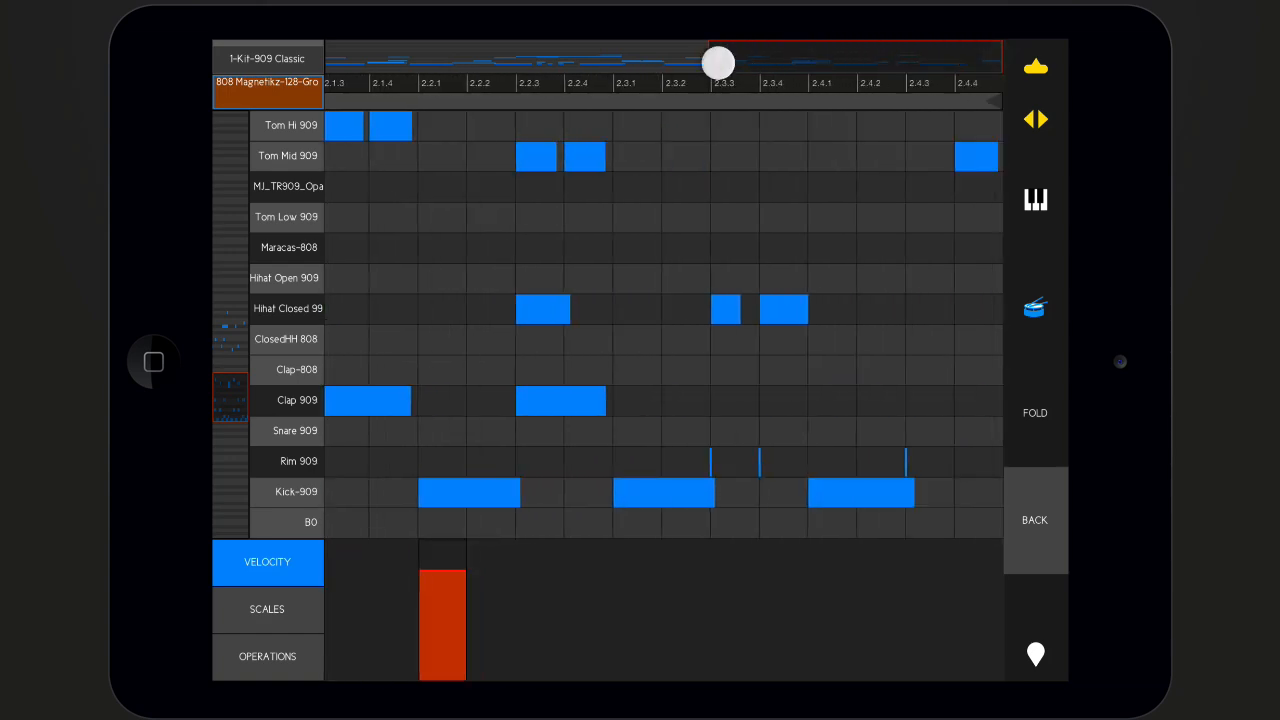
Zoom the overview strip out and scroll across the full two-bar drum pattern
drag(718, 62, 378, 68)
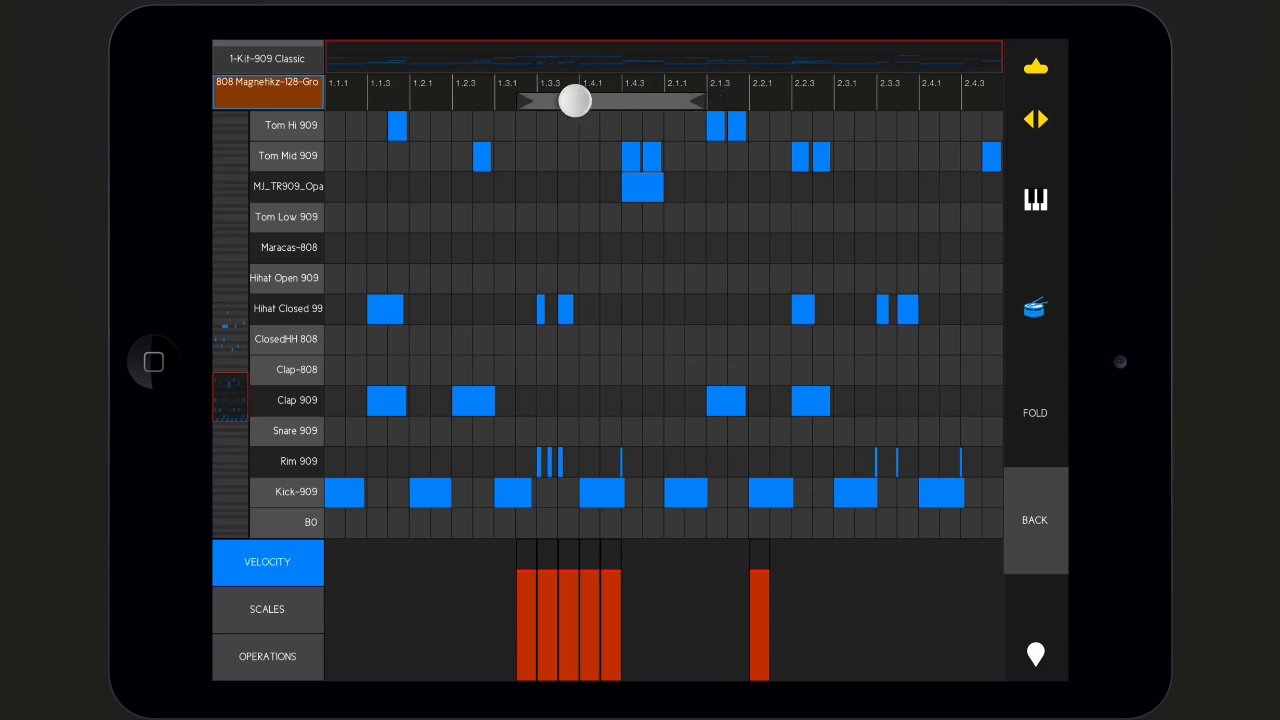
drag(572, 100, 500, 100)
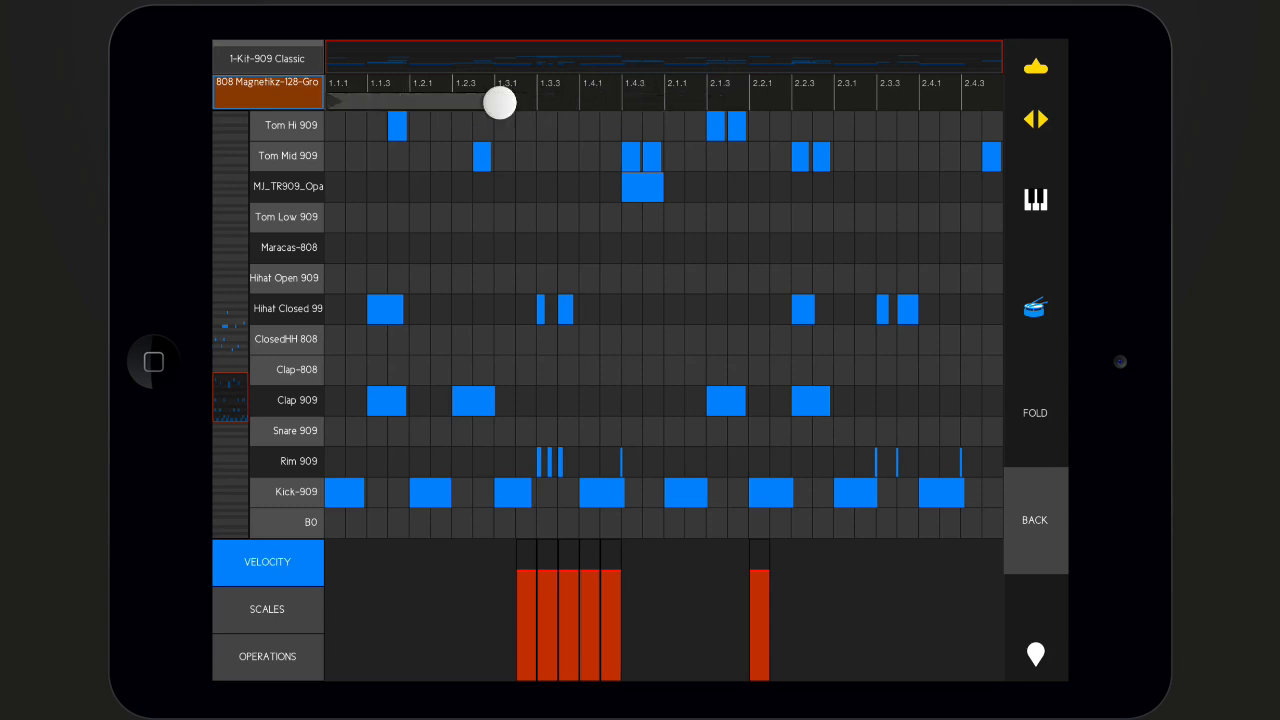
drag(500, 104, 980, 104)
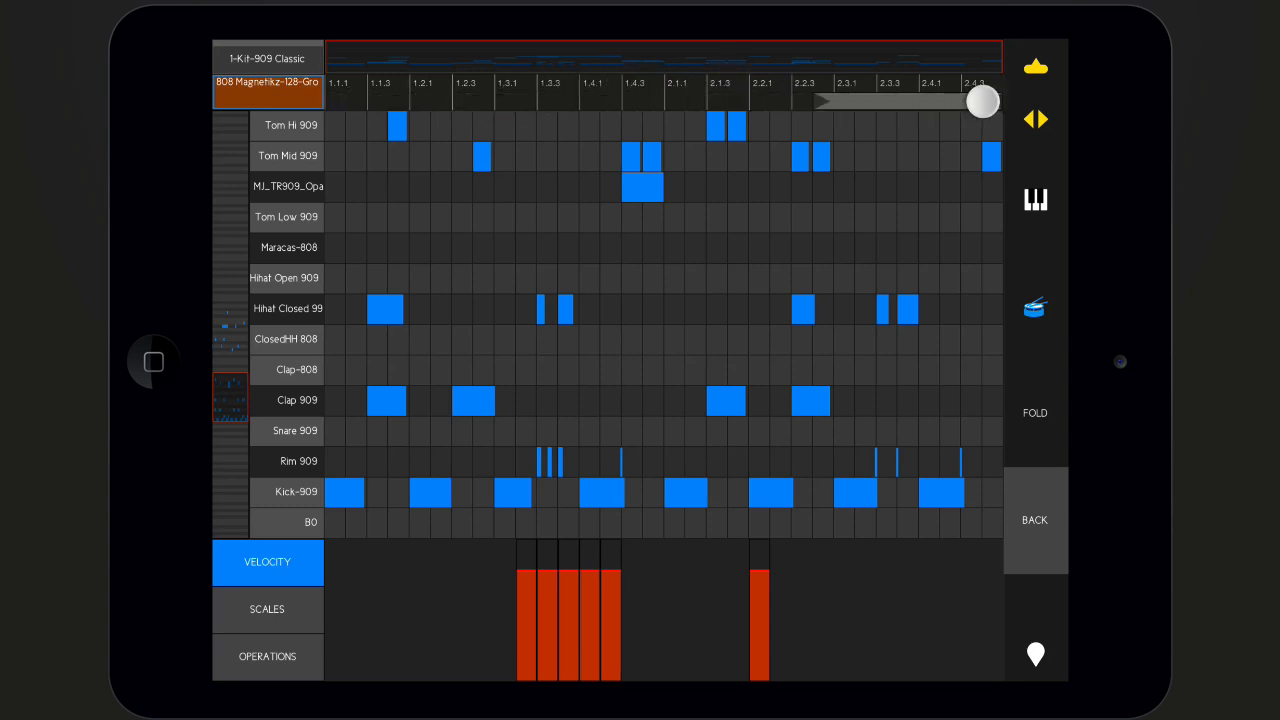
drag(982, 100, 584, 94)
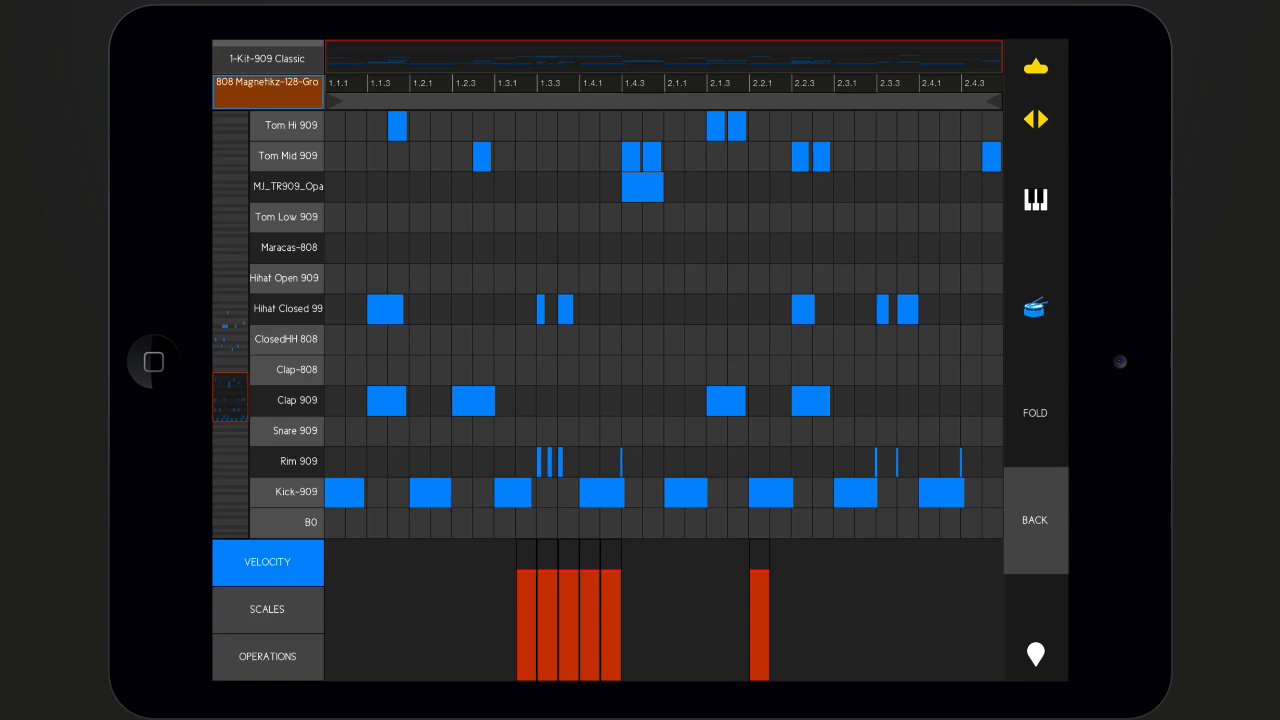
scroll(down, 3)
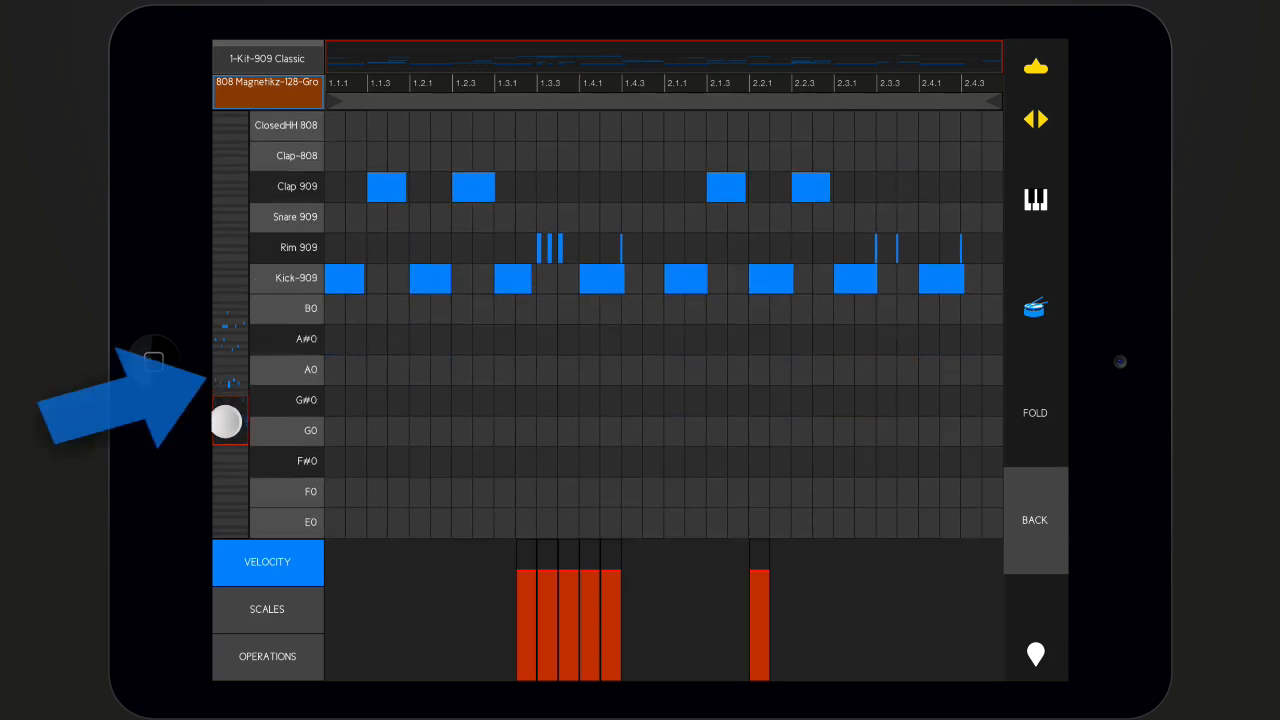
scroll(down, 3)
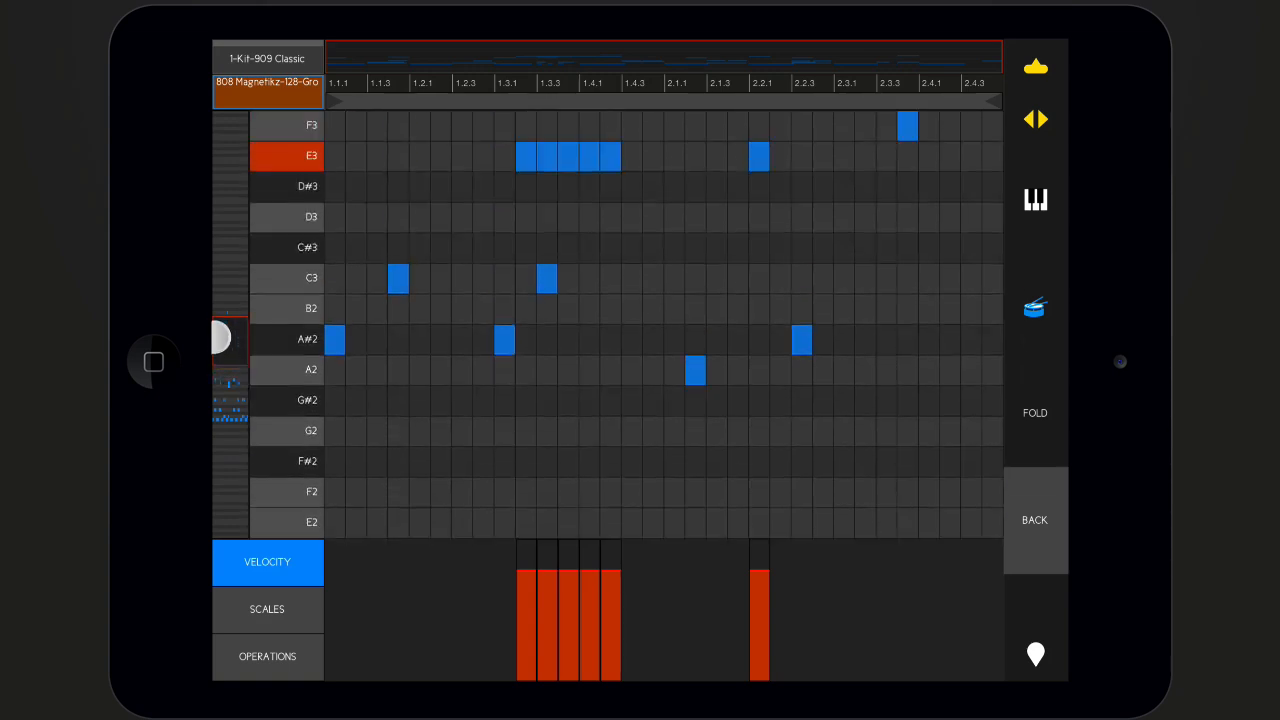
scroll(up, 3)
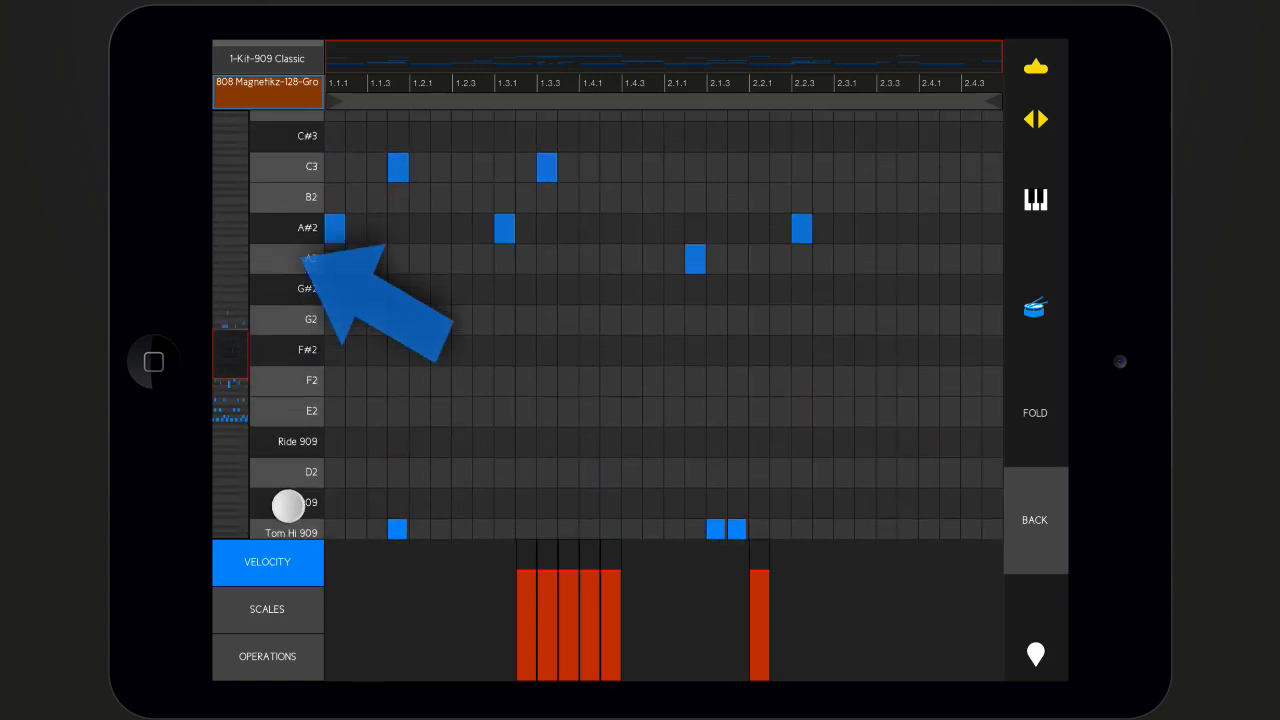
scroll(down, 3)
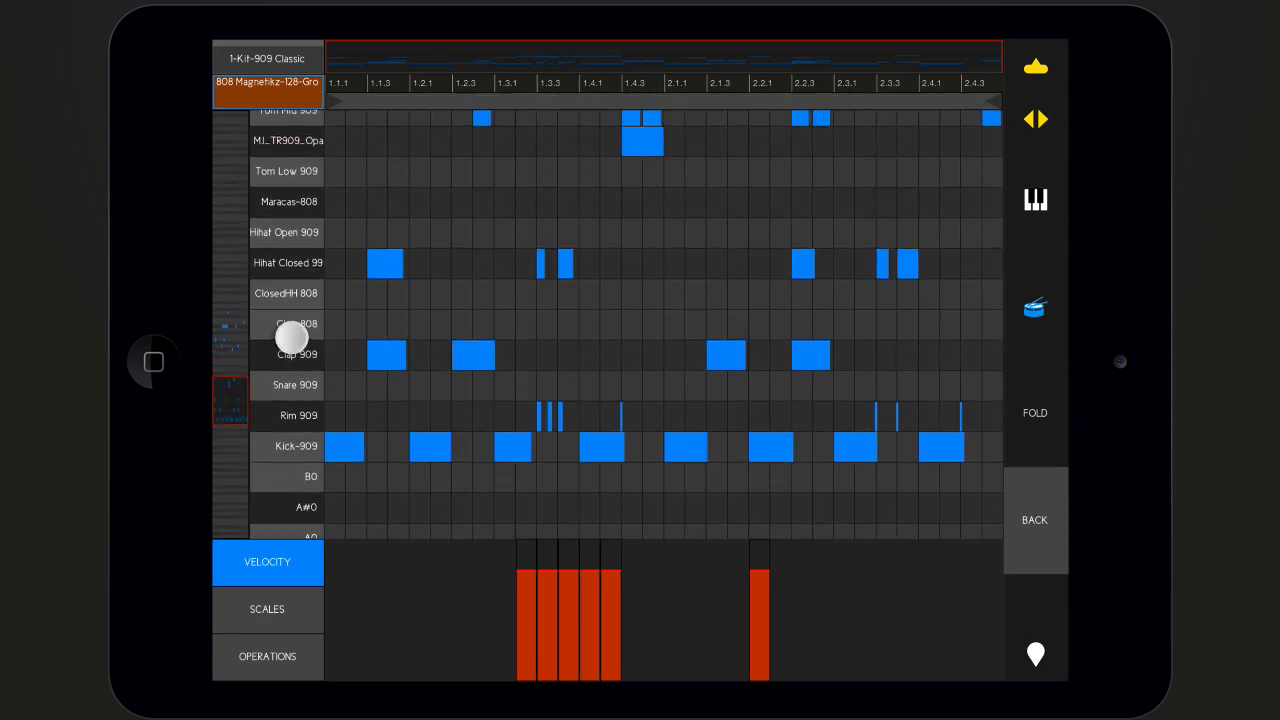
scroll(down, 3)
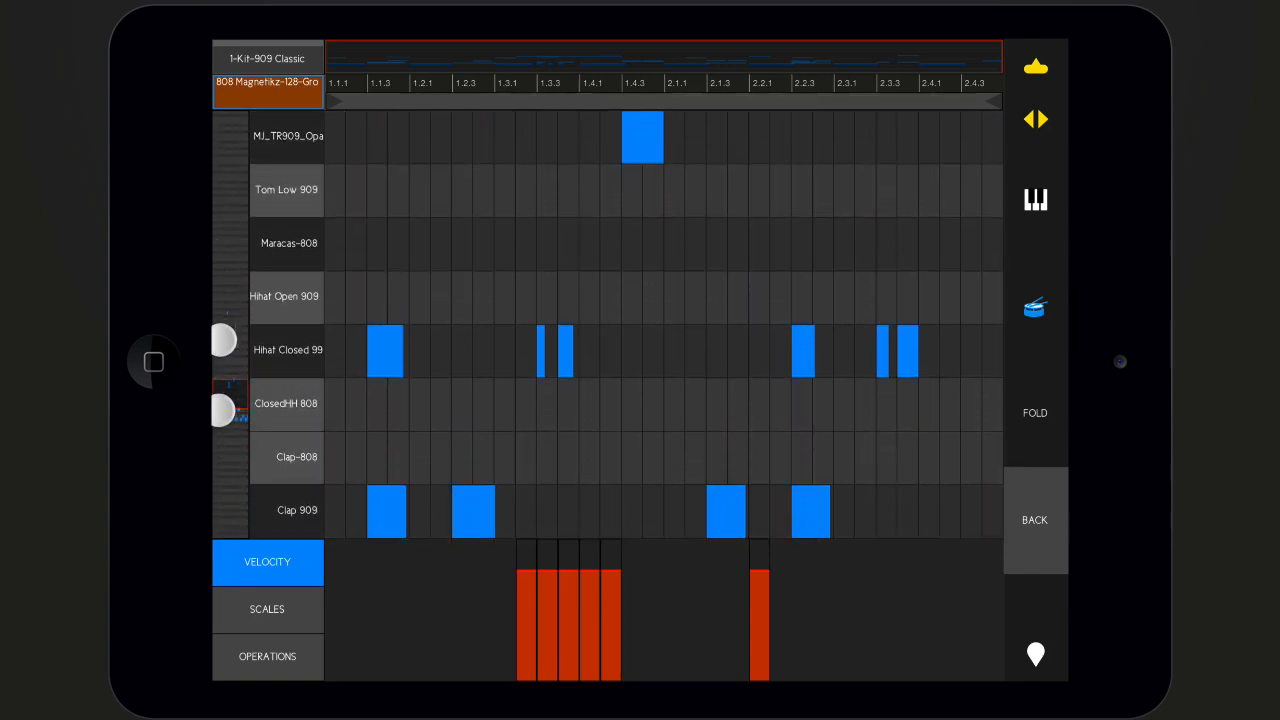
scroll(down, 3)
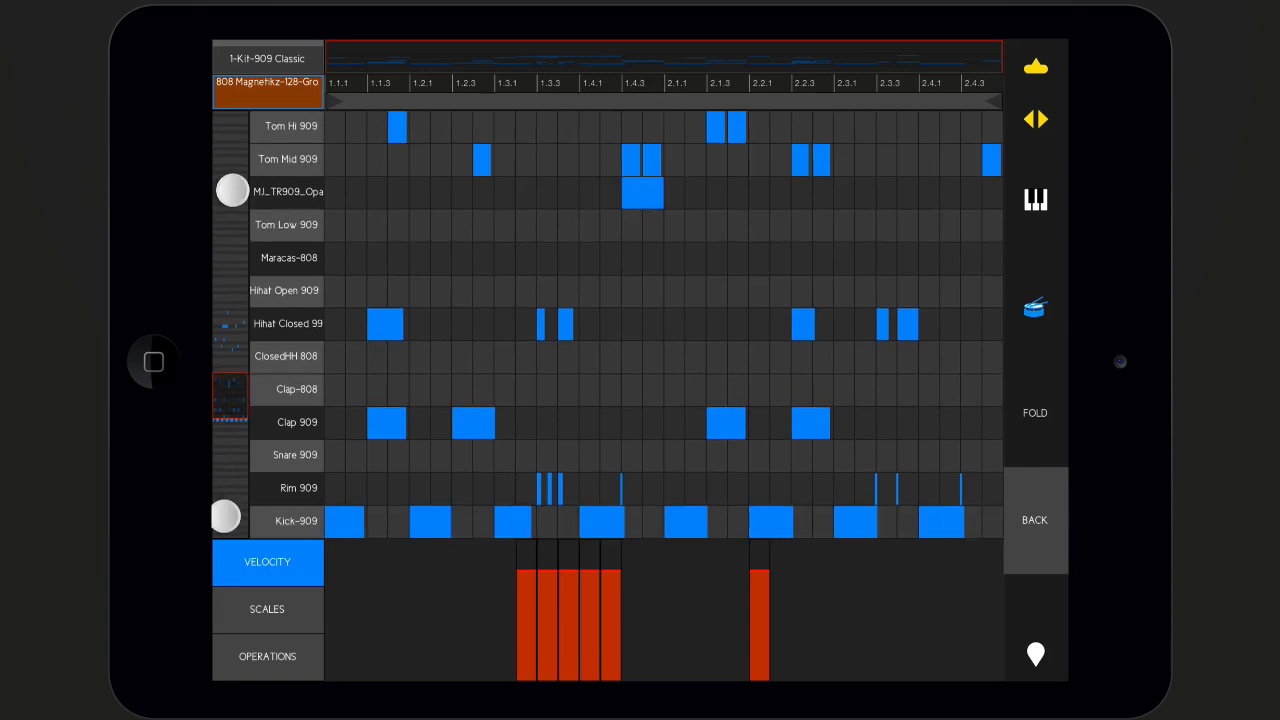
Show the grid bar and set the note grid to 1/2, then 1/8 resolution
click(1036, 656)
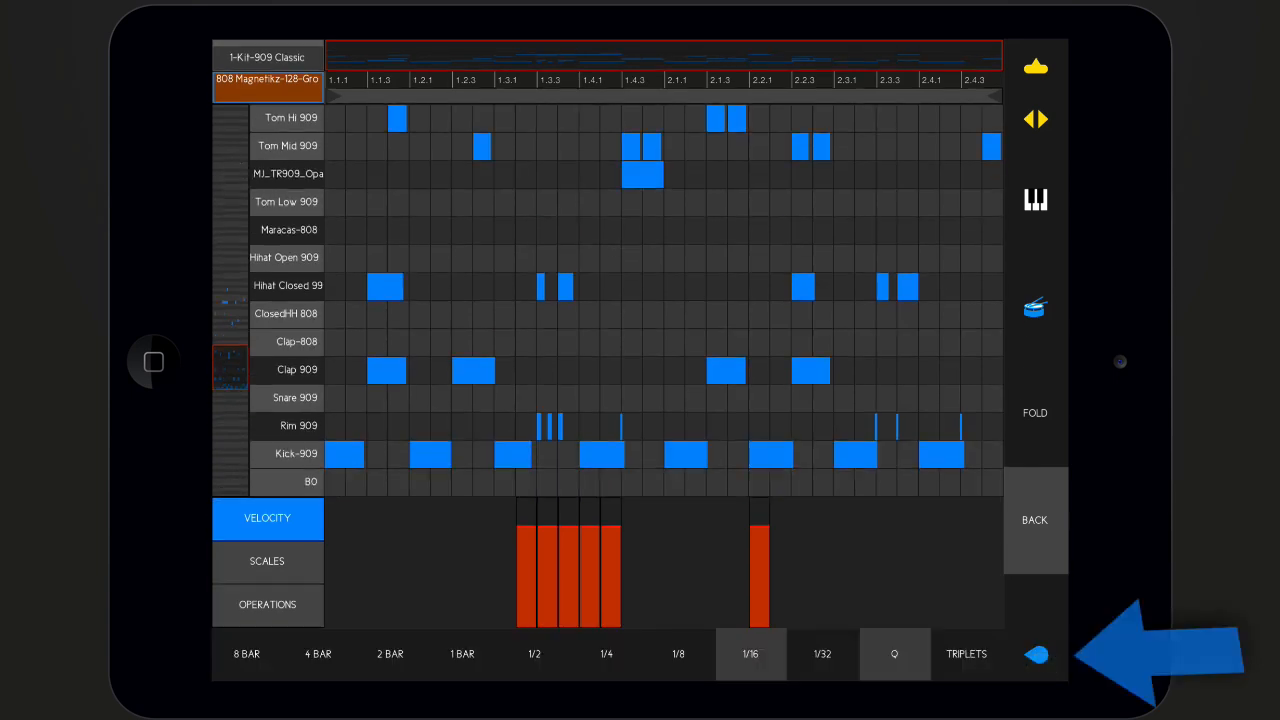
click(534, 654)
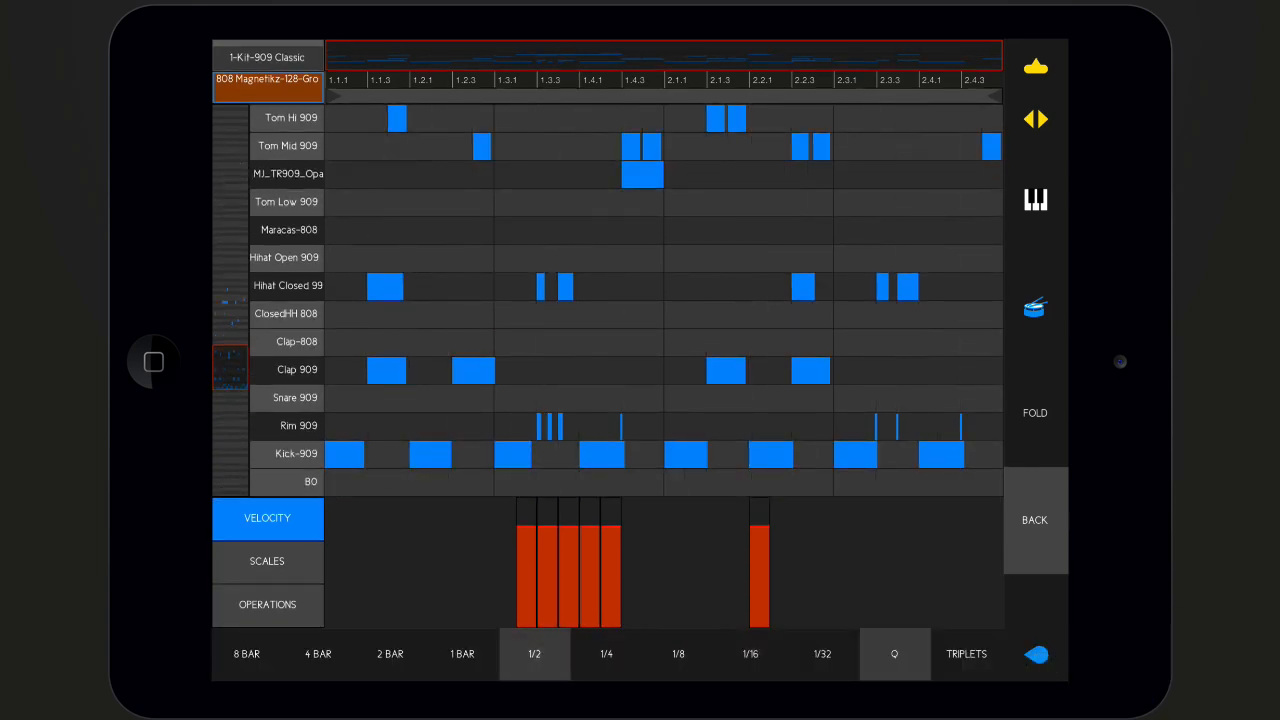
click(966, 654)
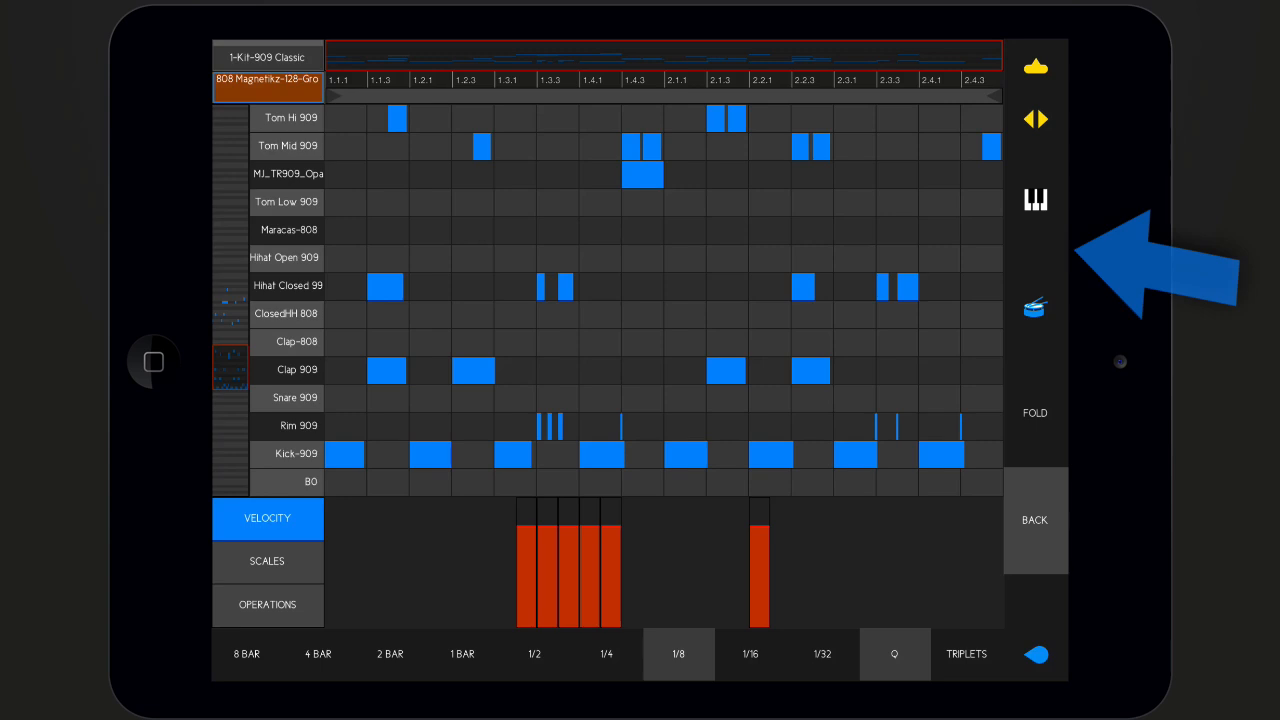
click(1034, 520)
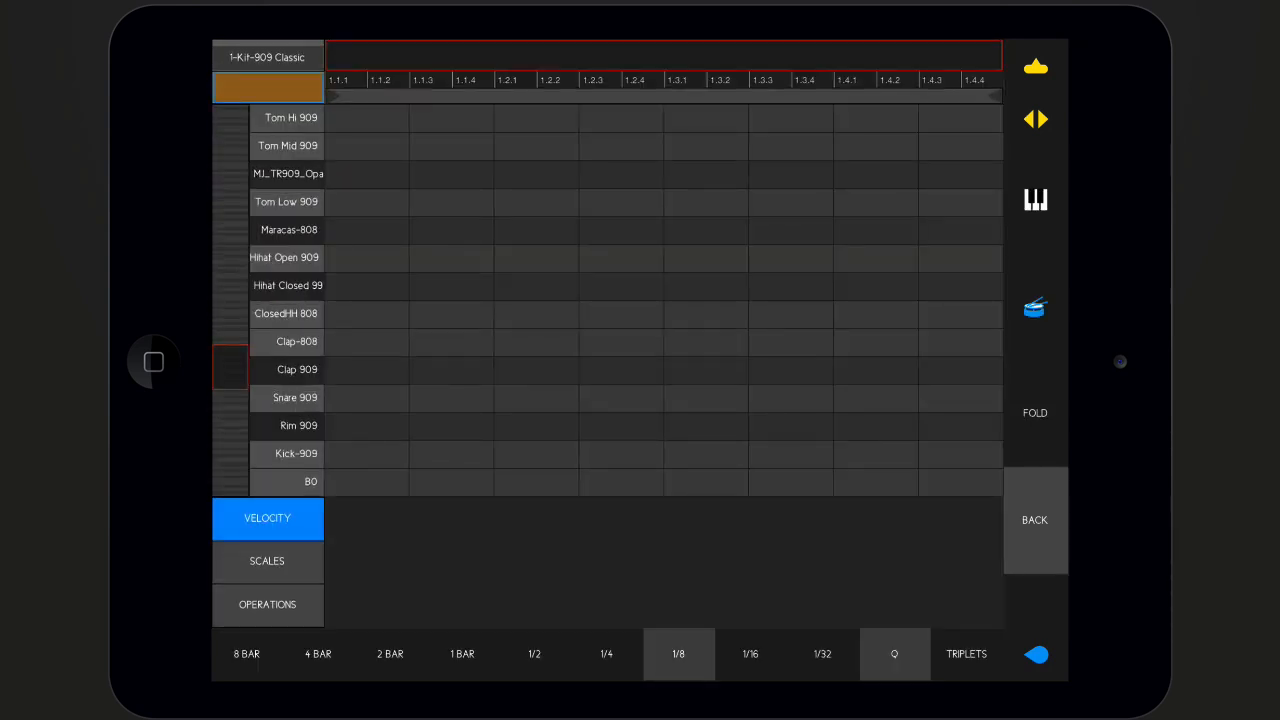
Draw kick, snare, closed hi-hat, rim shot and maracas hits into the empty 909 clip
click(606, 654)
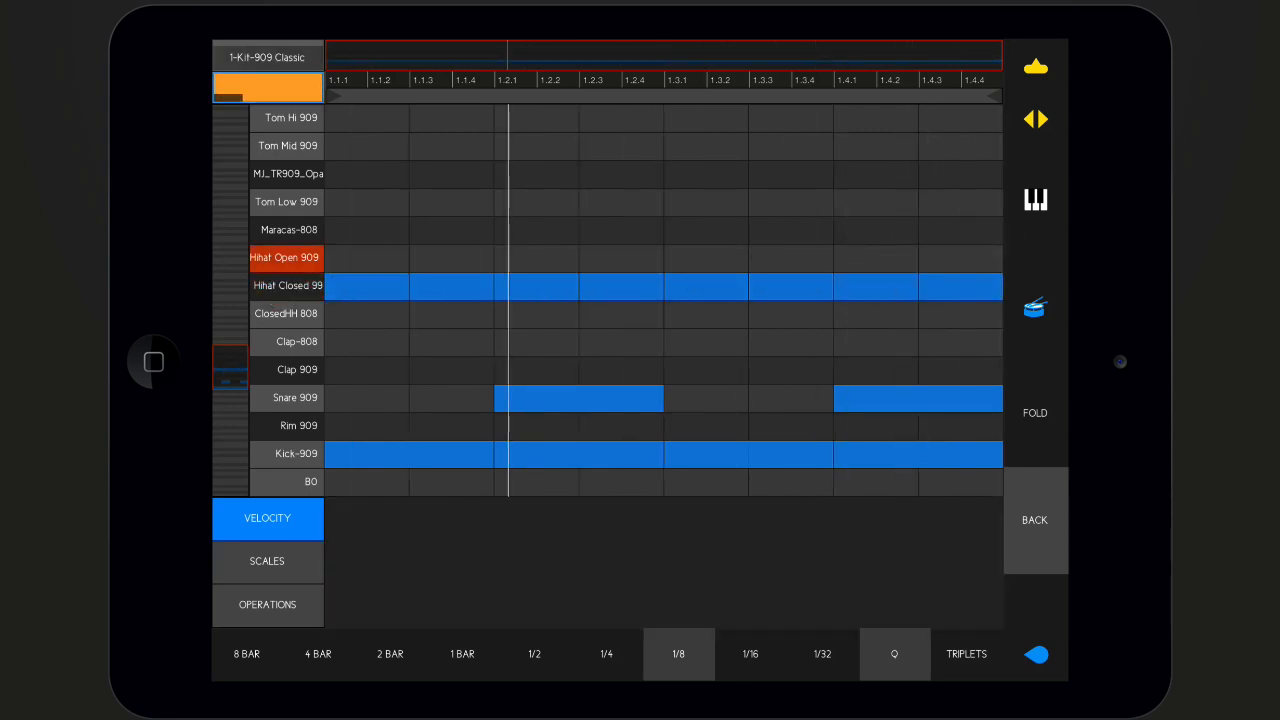
click(286, 312)
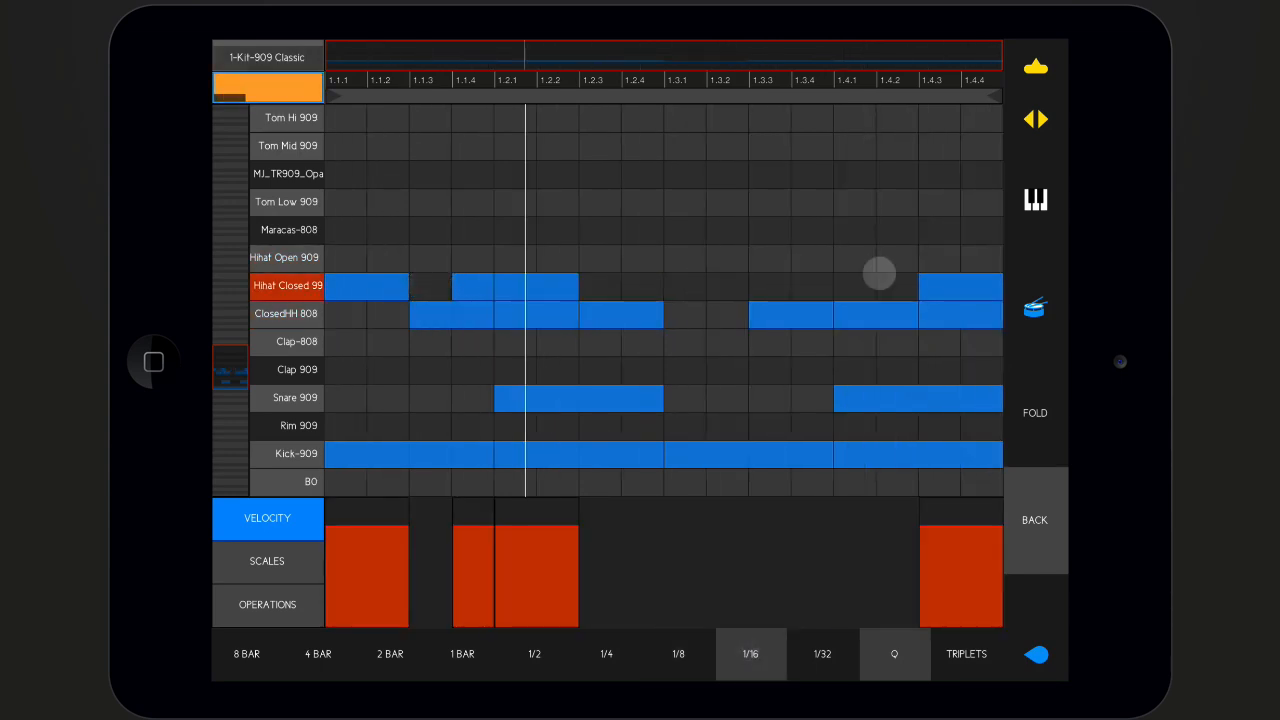
click(728, 288)
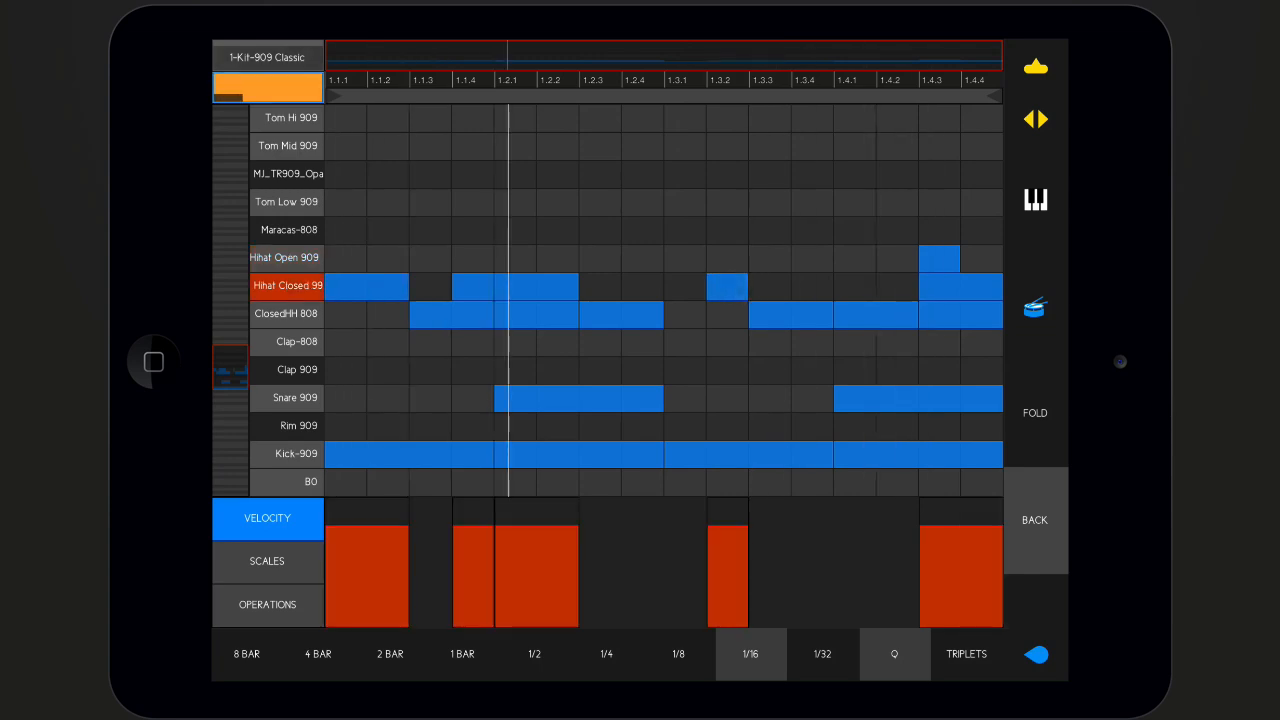
click(288, 424)
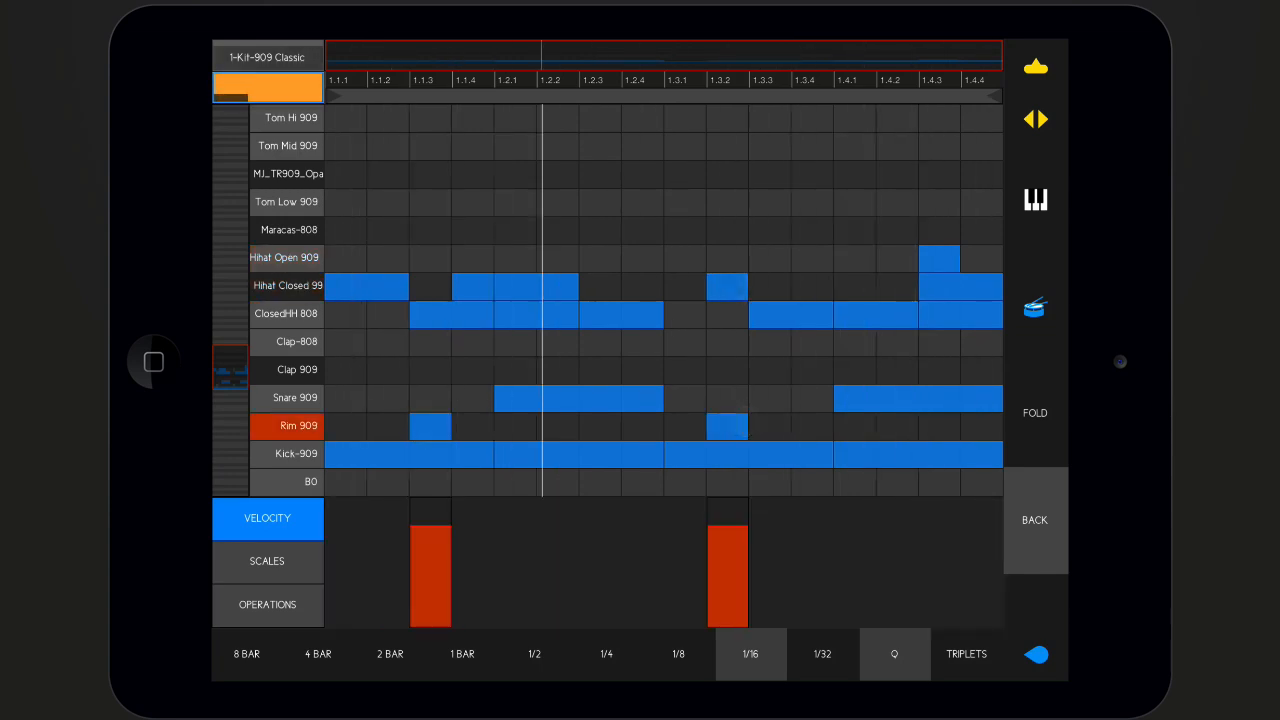
click(822, 652)
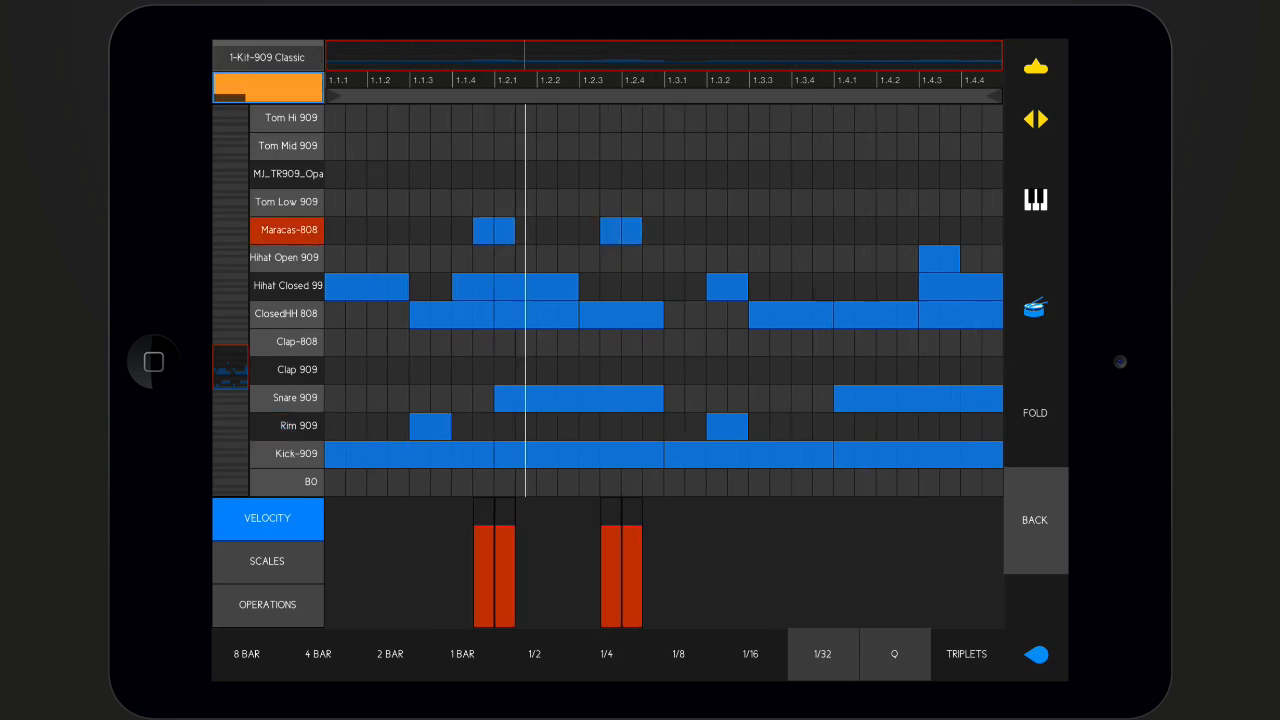
click(820, 230)
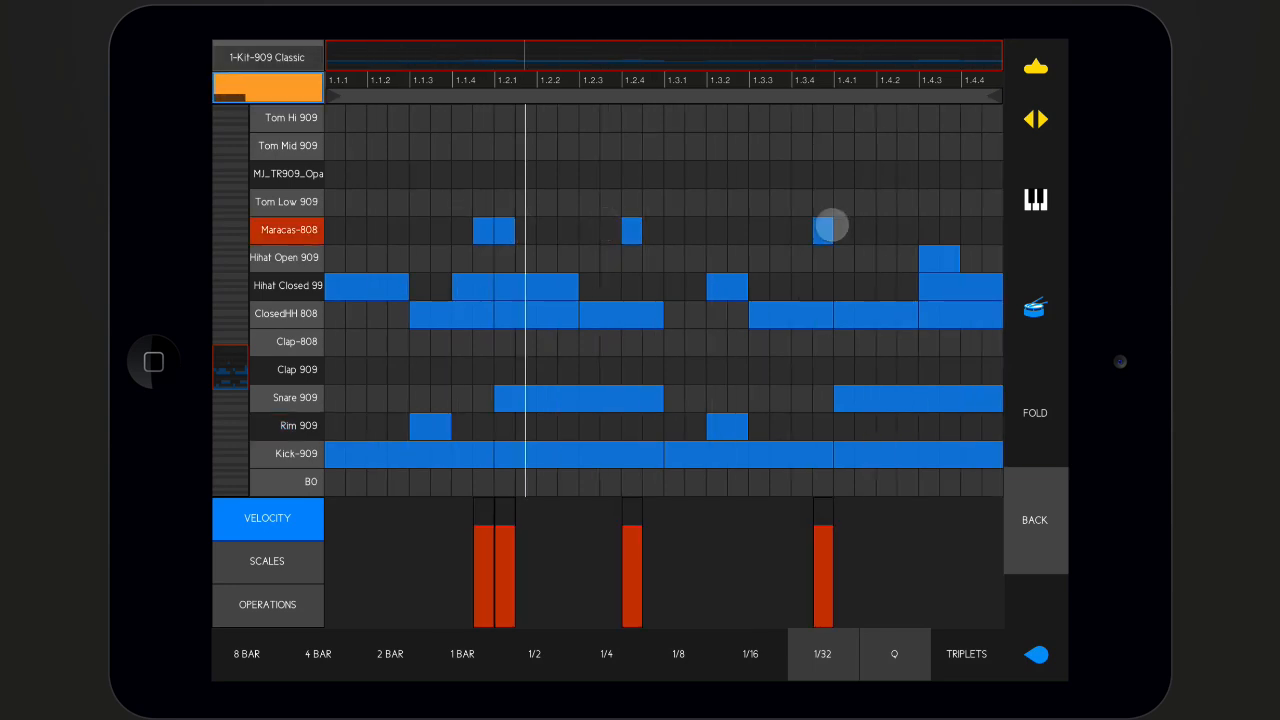
Lower the first kick's velocity and vary the later kick velocities in the lane
click(288, 312)
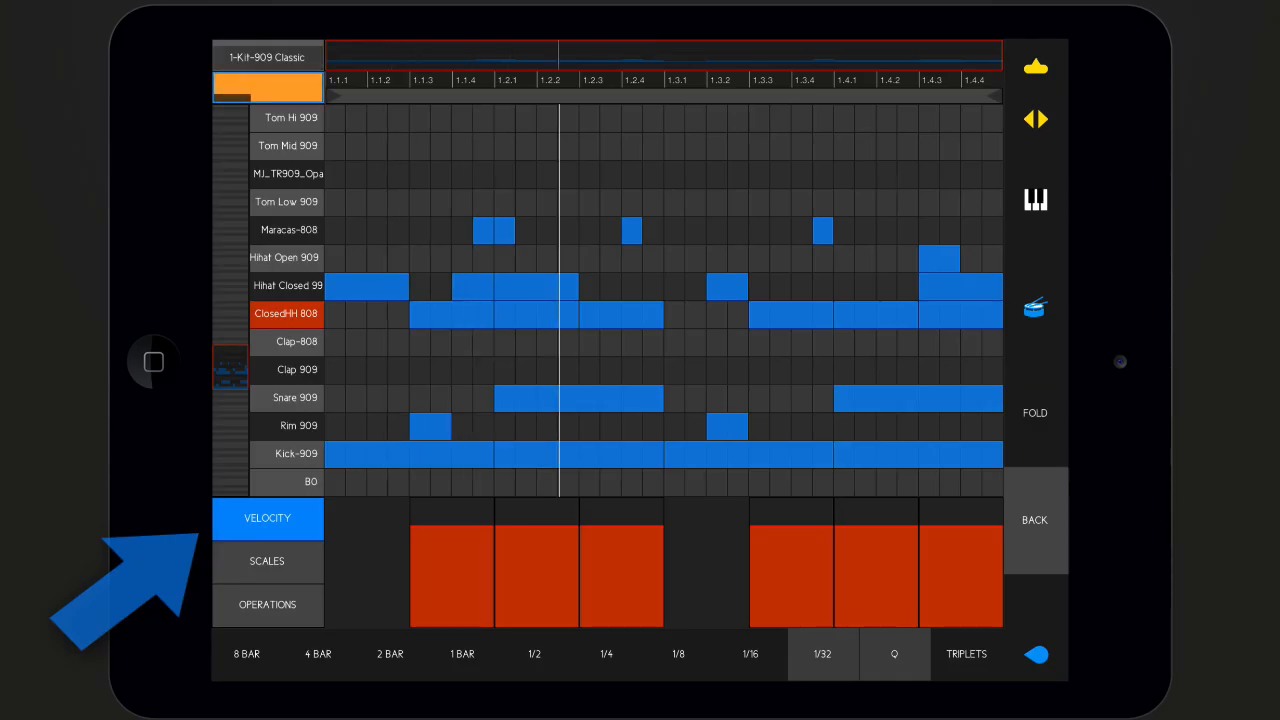
drag(536, 516, 568, 556)
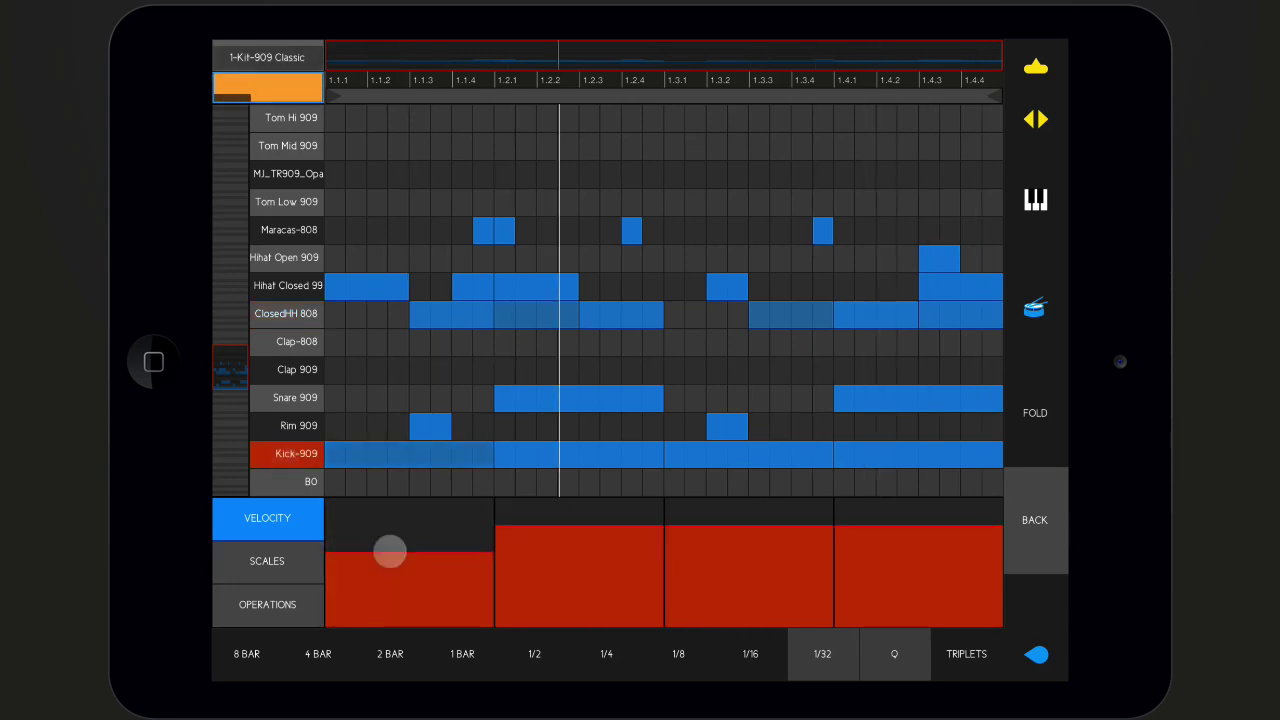
drag(390, 552, 900, 548)
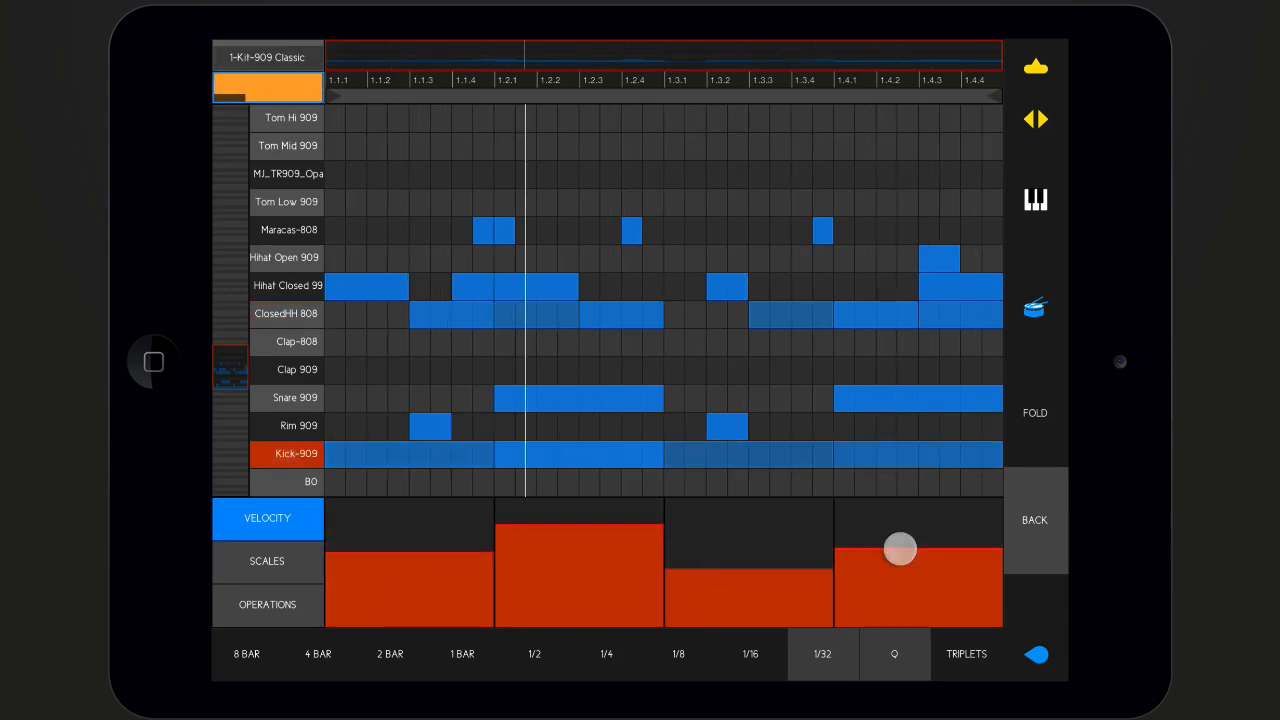
click(288, 284)
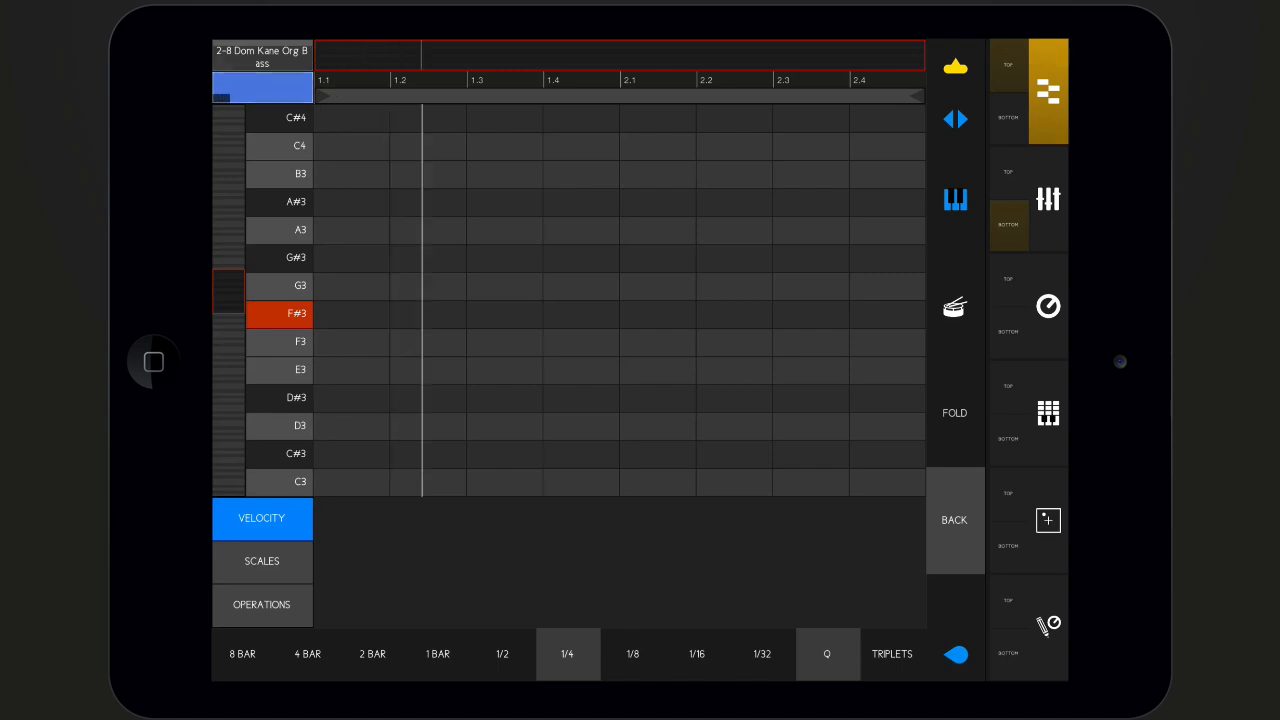
Add bass notes, then move and stretch the F#3 note longer along the timeline
click(350, 482)
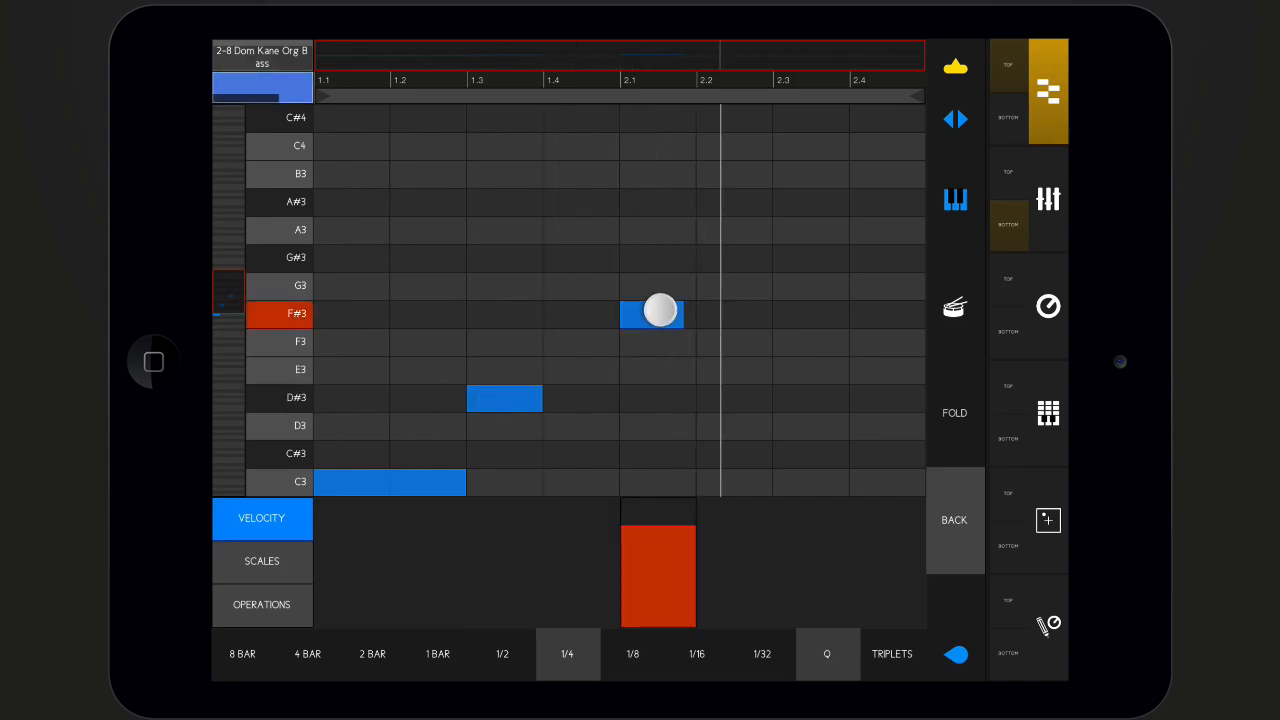
drag(660, 312, 790, 262)
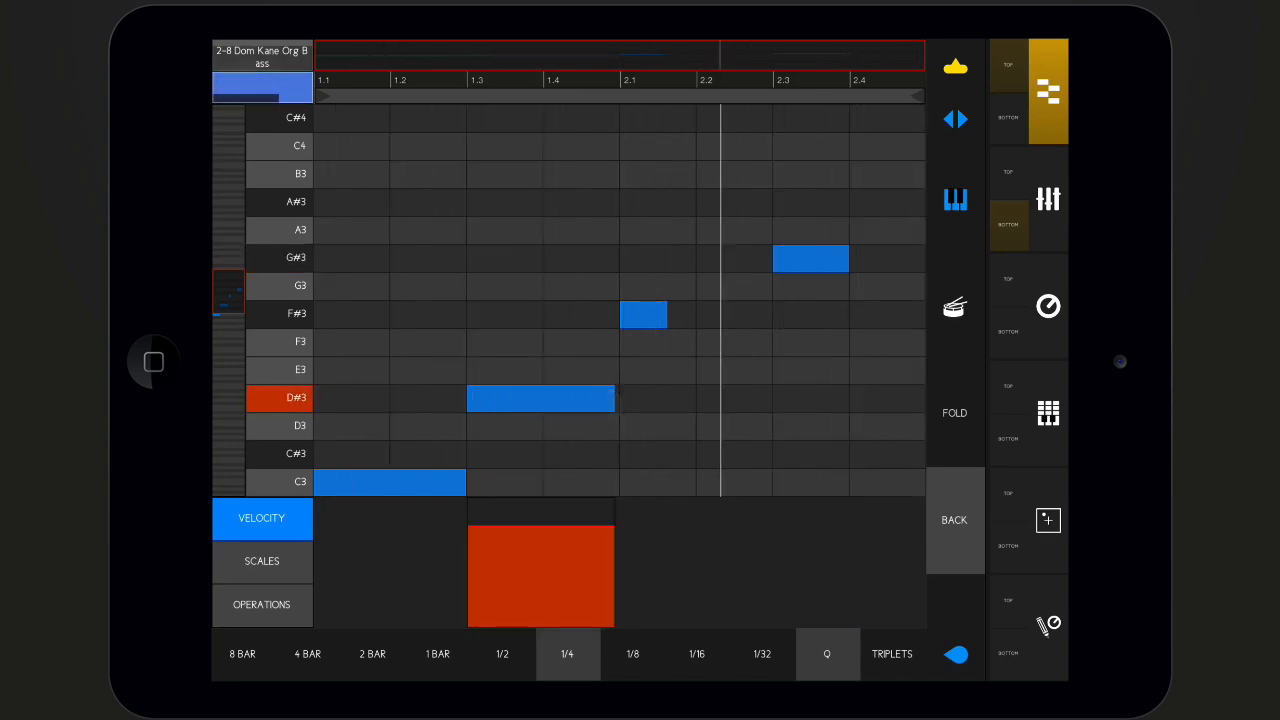
click(660, 316)
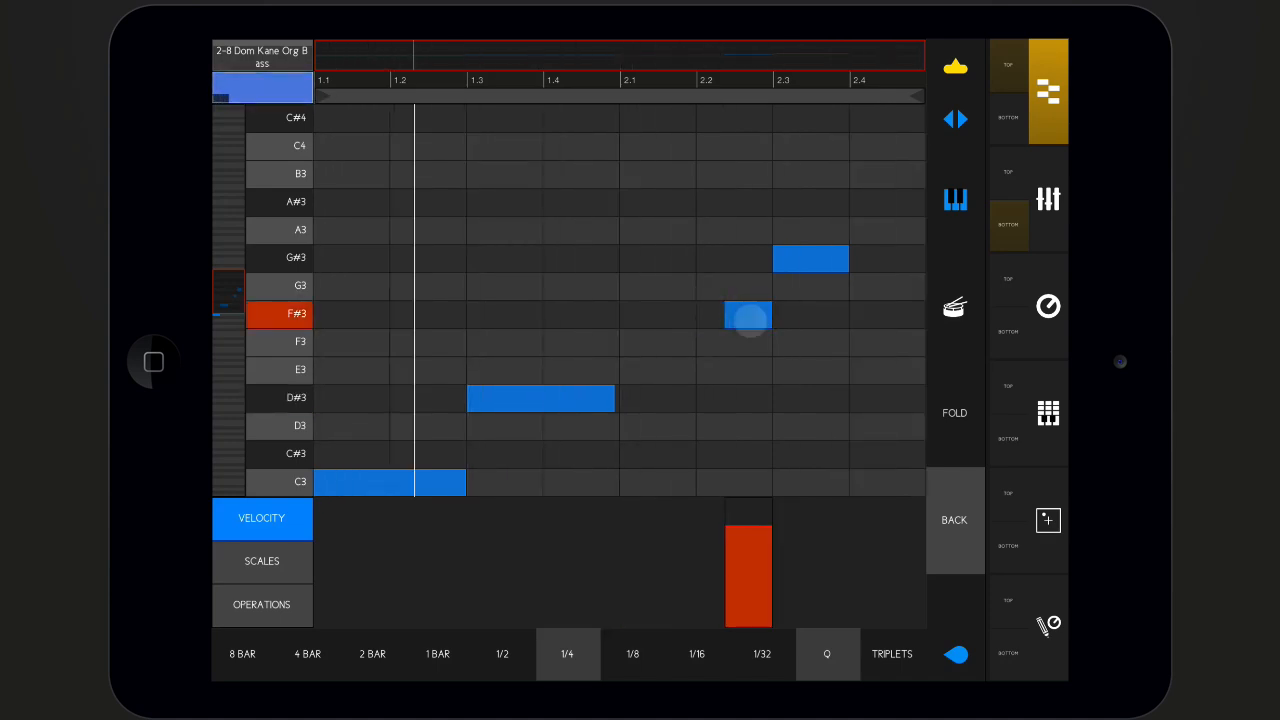
drag(748, 316, 656, 316)
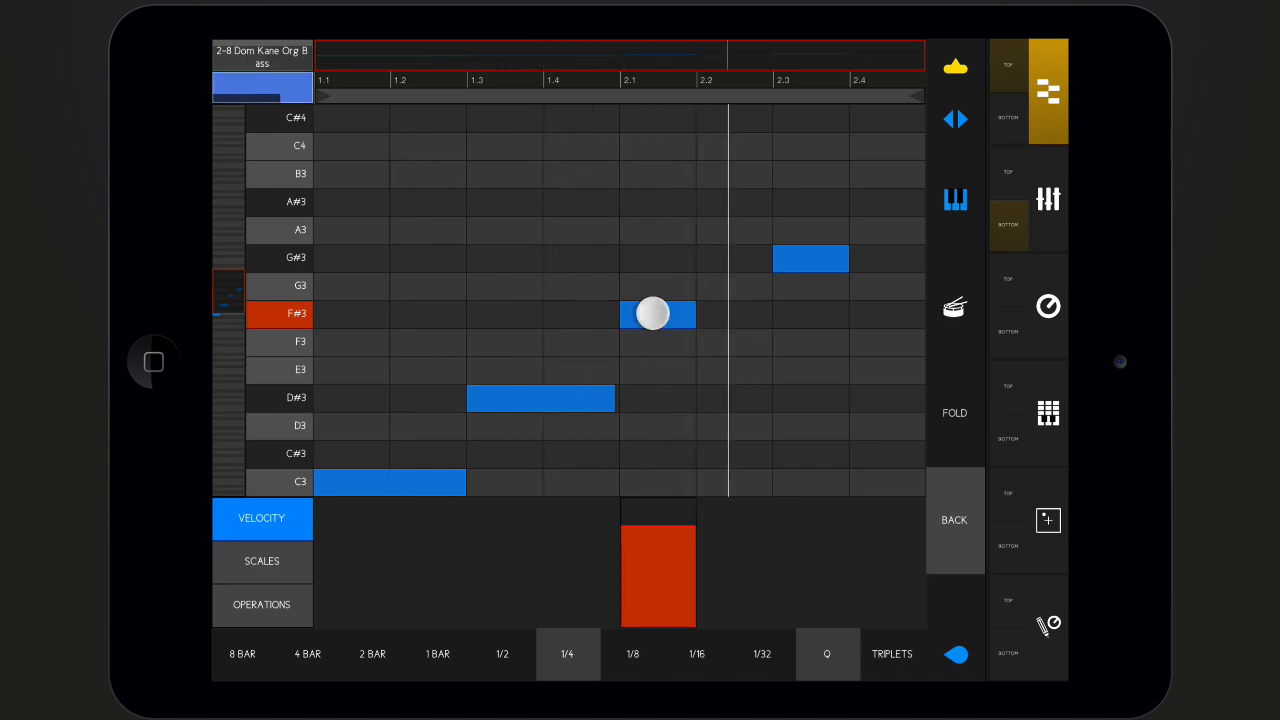
drag(652, 314, 716, 314)
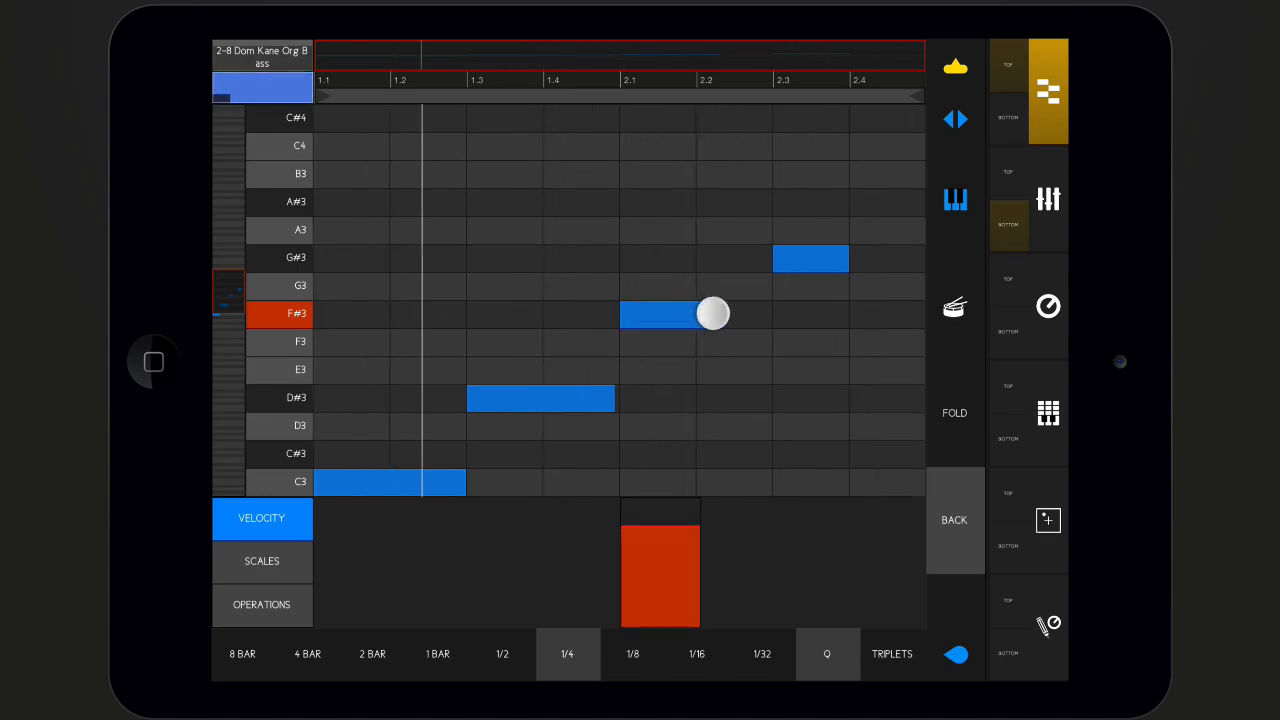
drag(716, 314, 764, 314)
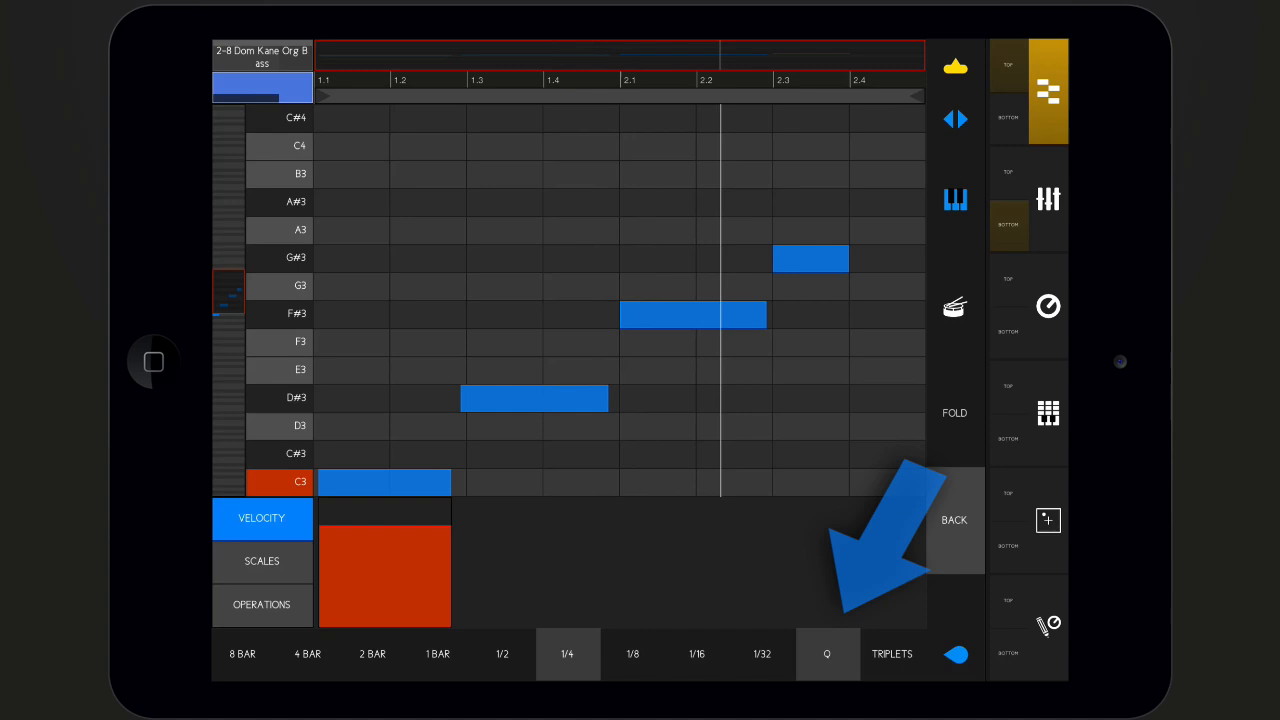
Quantize the bass notes to the grid and add an F3 note near beat 1.2
click(828, 652)
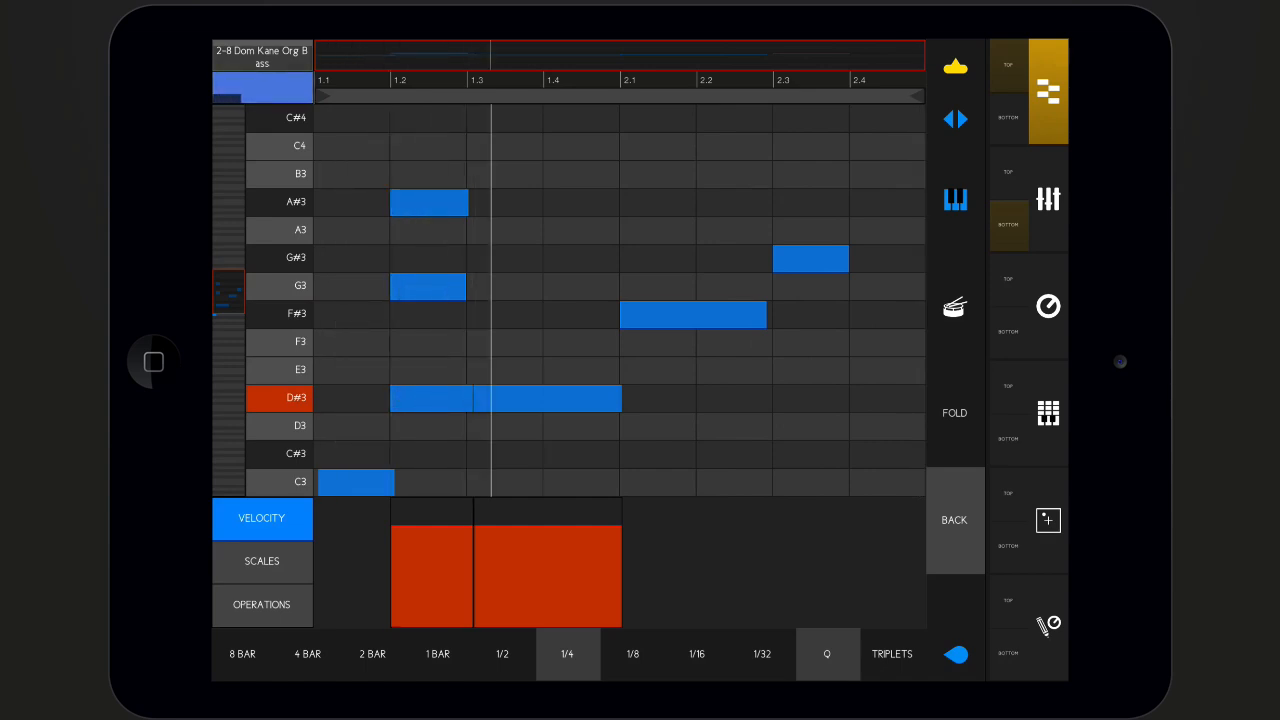
click(428, 398)
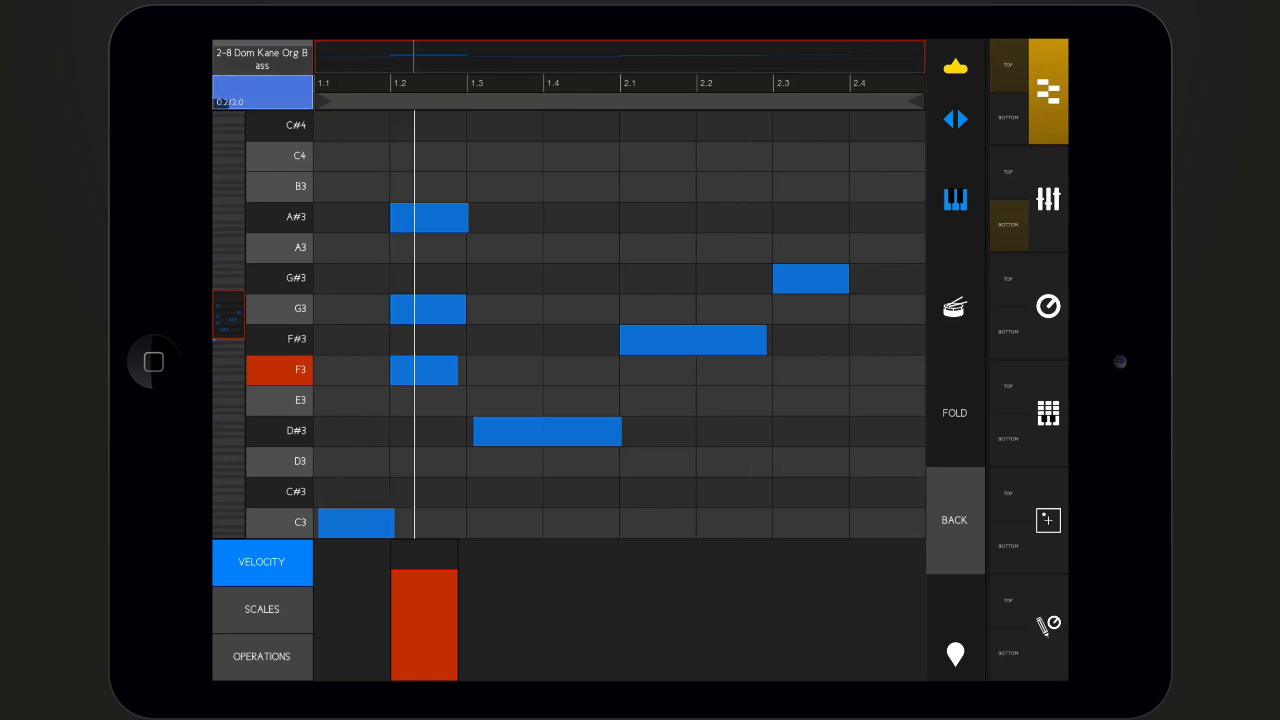
Scroll the piano roll and show the Major, Minor, Dorian and Lydian scale choices
click(954, 412)
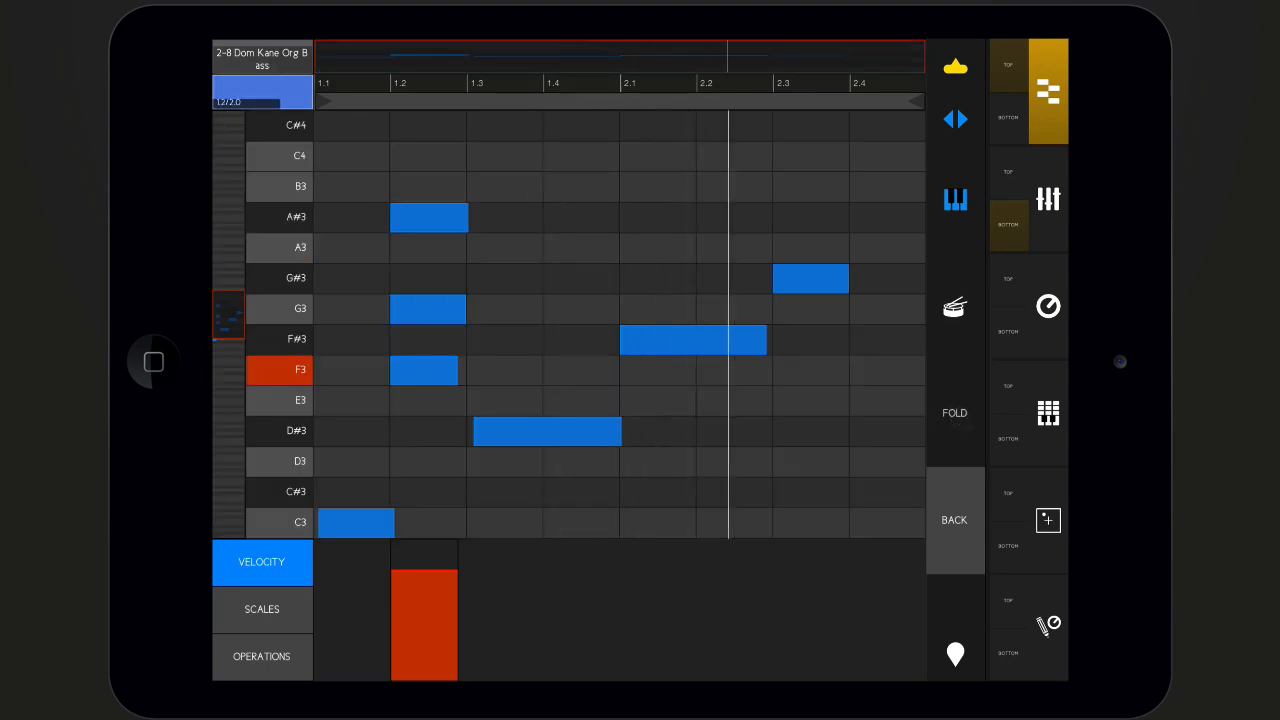
click(954, 412)
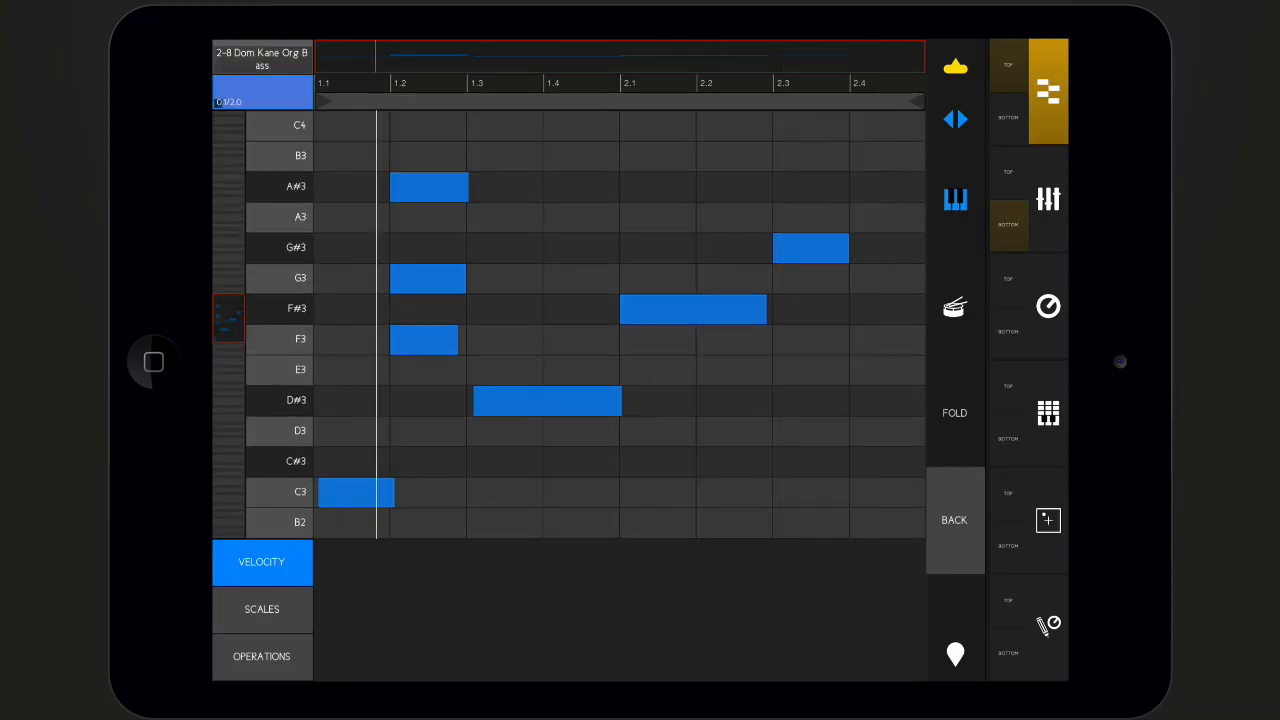
click(260, 608)
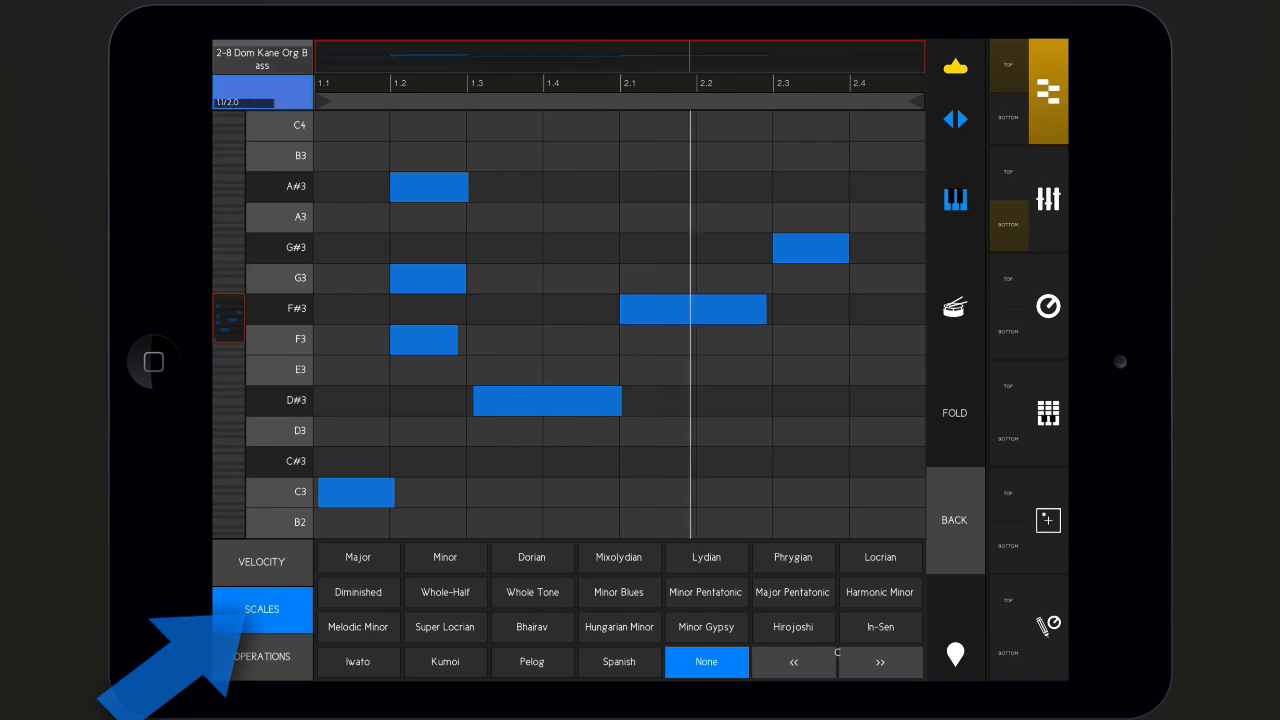
Try the Minor then Dorian scale on the bass rows, then switch to the 909 Classic clip
click(444, 556)
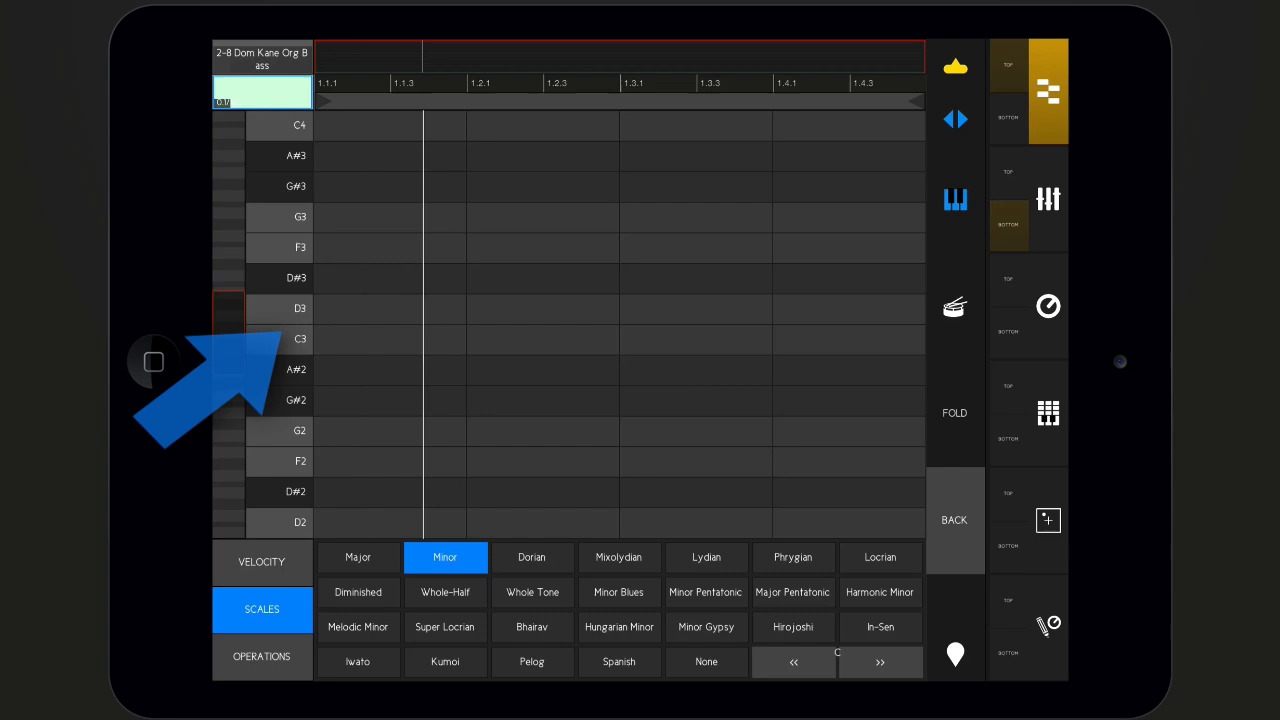
click(532, 556)
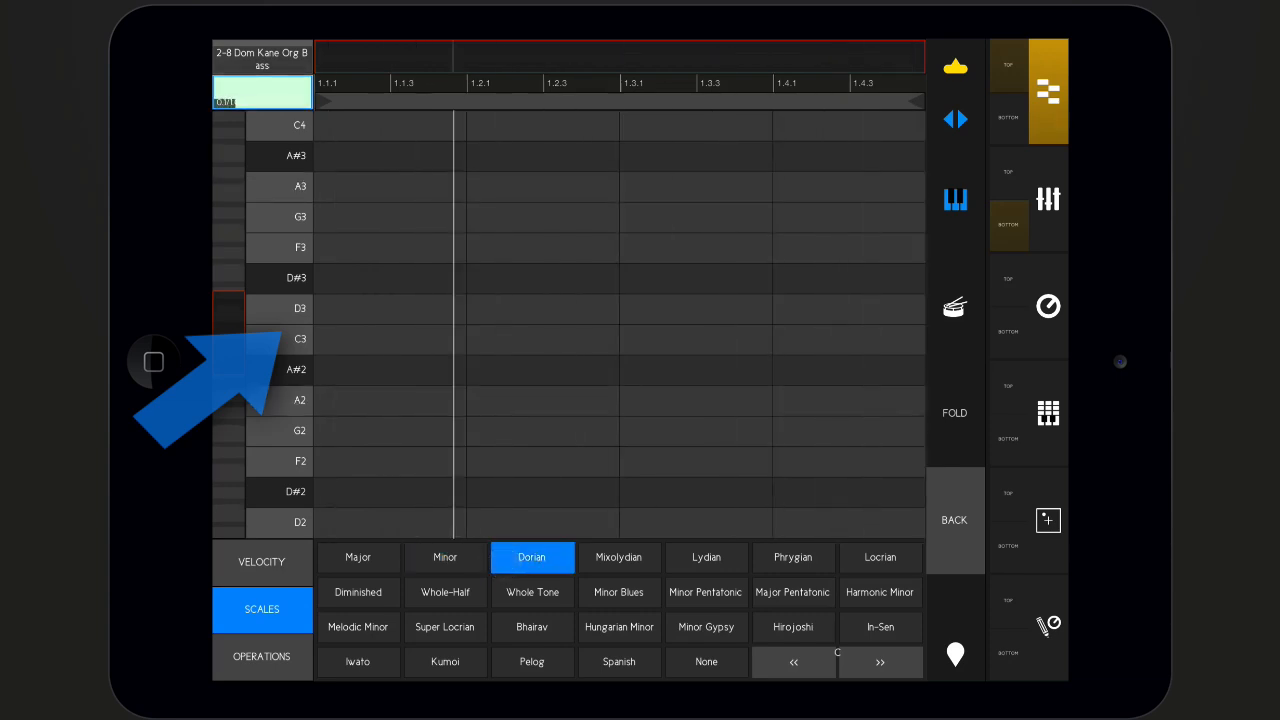
click(618, 592)
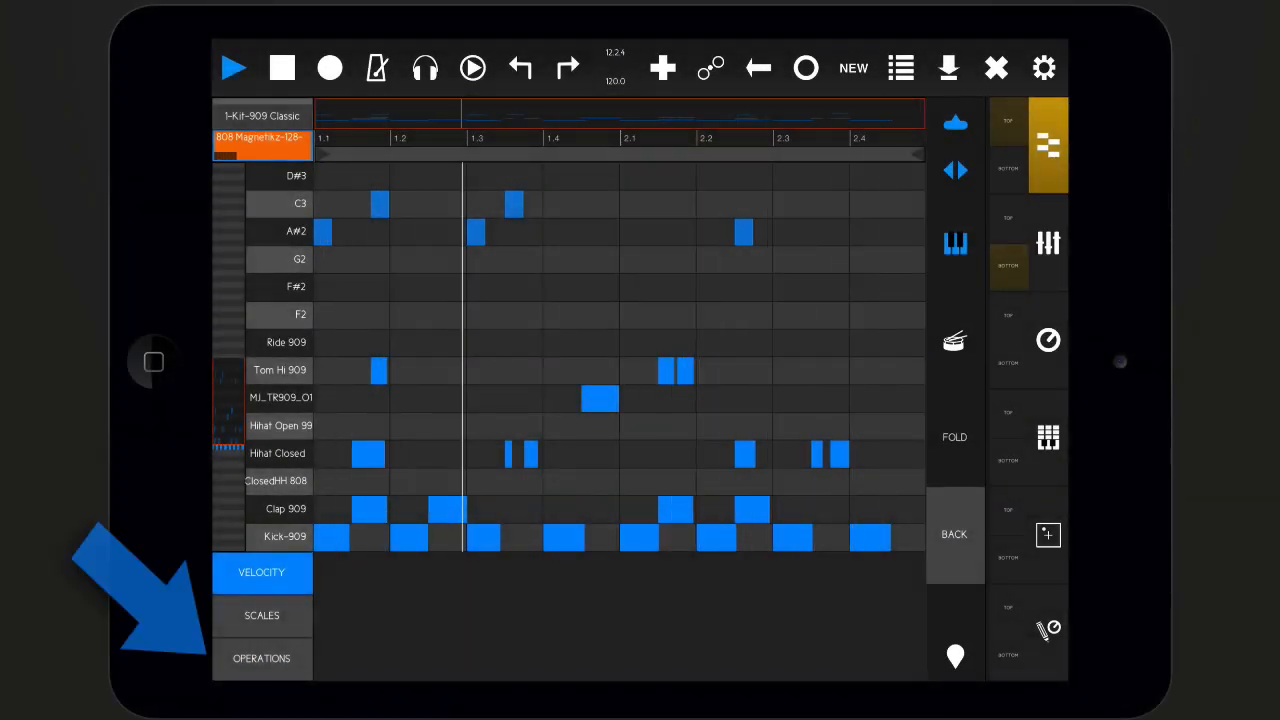
Show the clip operations (Duplicate, Reverse, Mute, Invert, Delete, length) beneath the drum rows
click(262, 658)
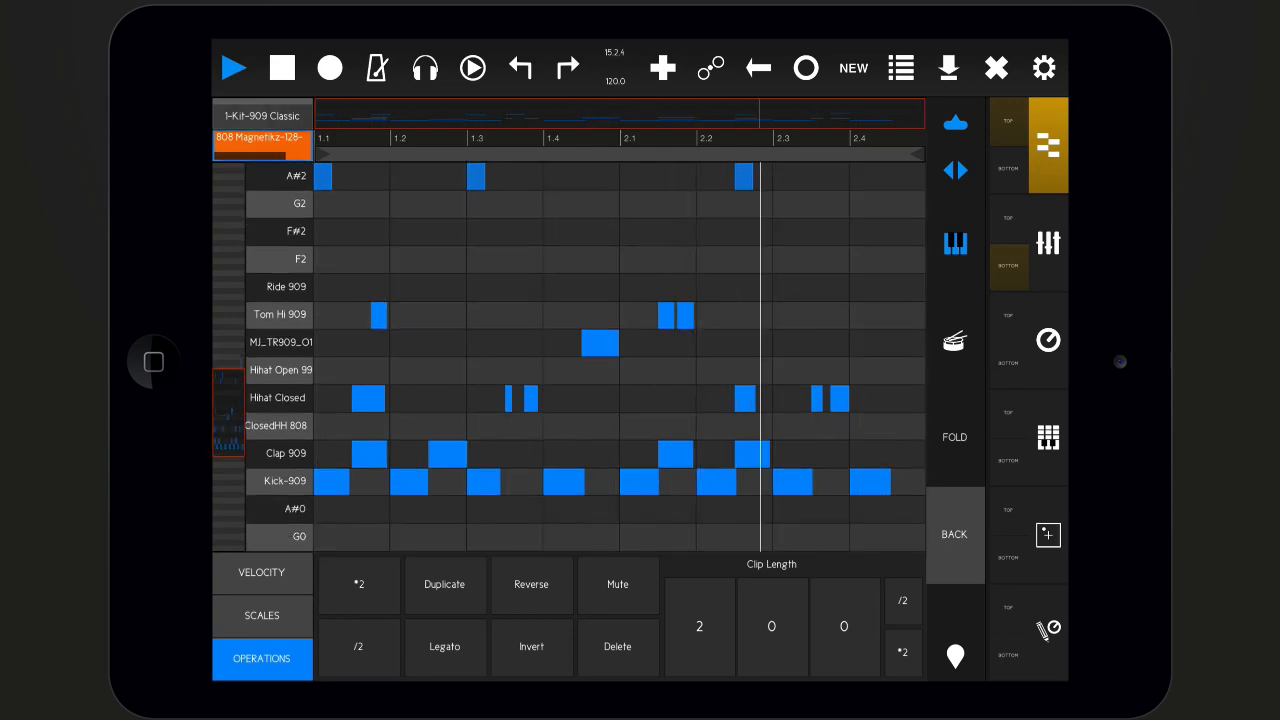
scroll(down, 3)
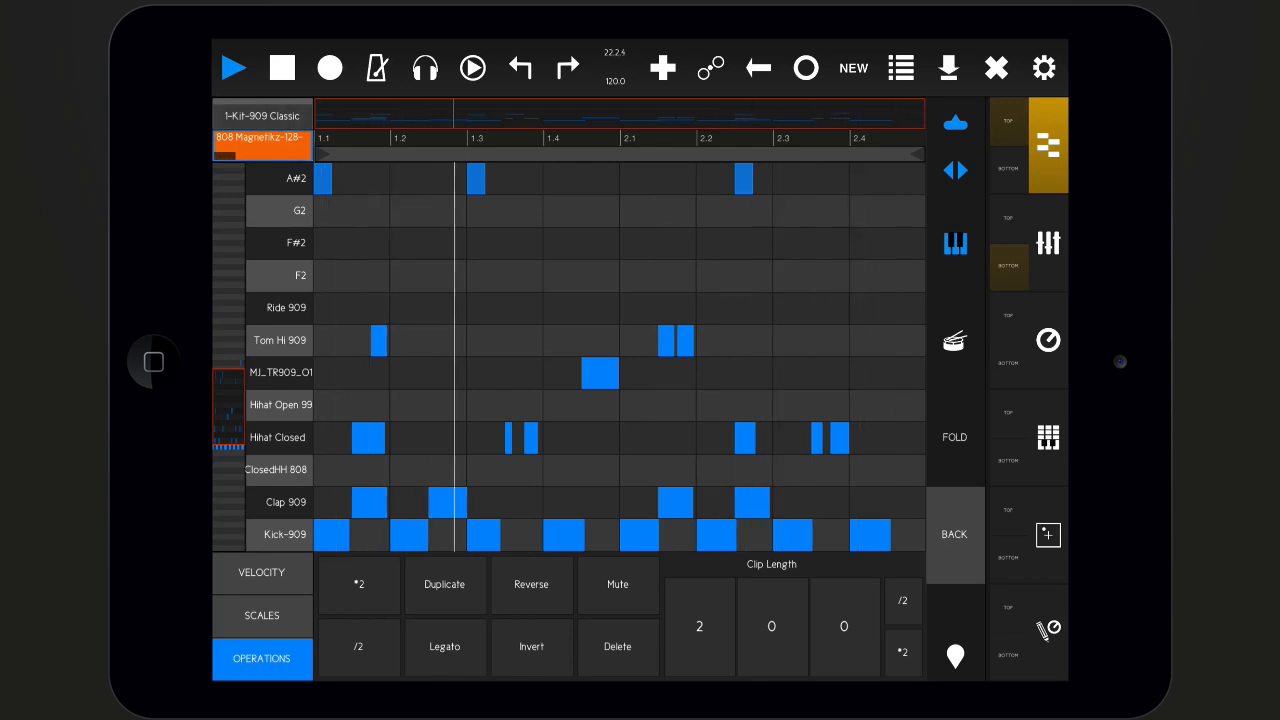
Duplicate the 909 drum pattern so the clip runs four bars
click(444, 584)
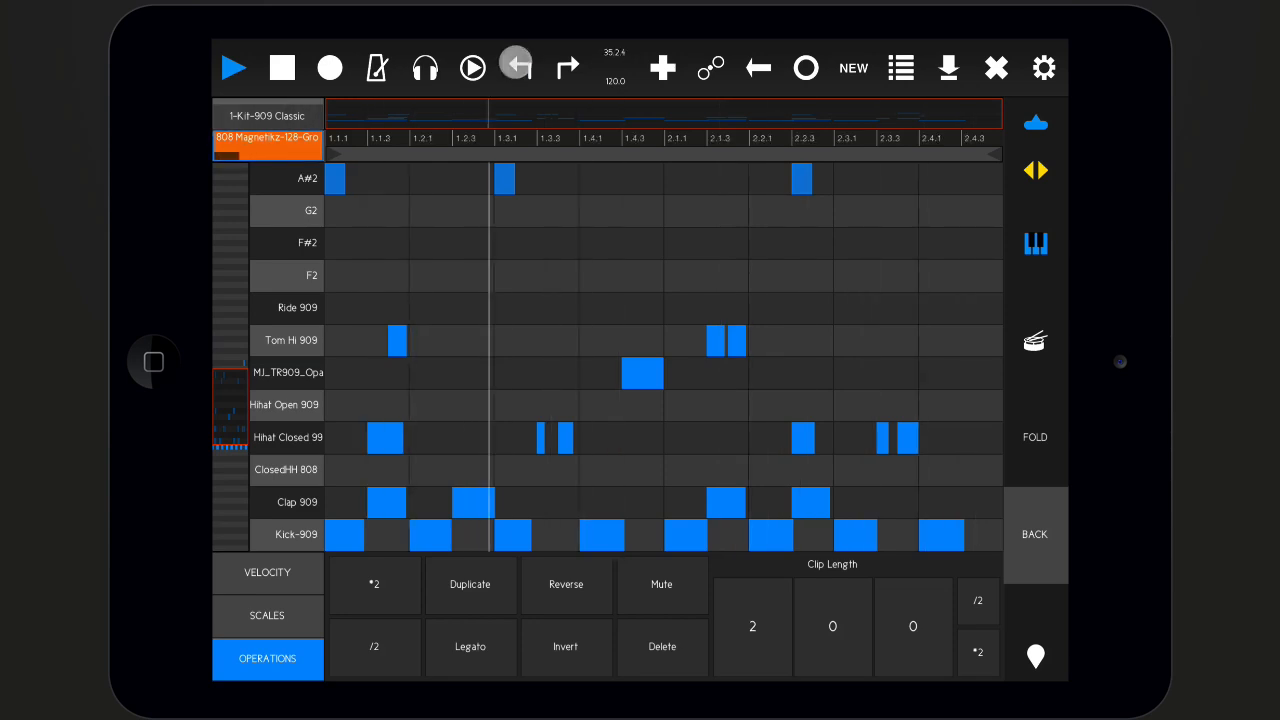
click(374, 584)
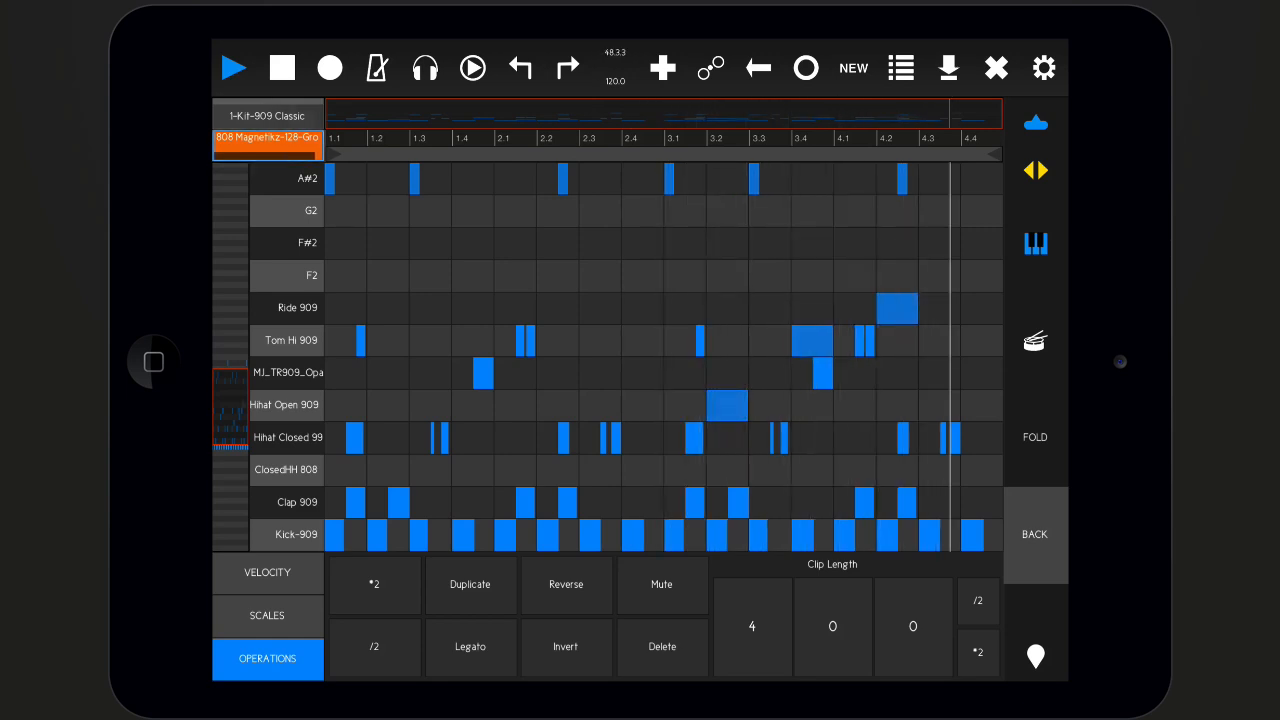
Undo the duplication so the 909 drum clip returns to its original two-bar pattern
click(374, 648)
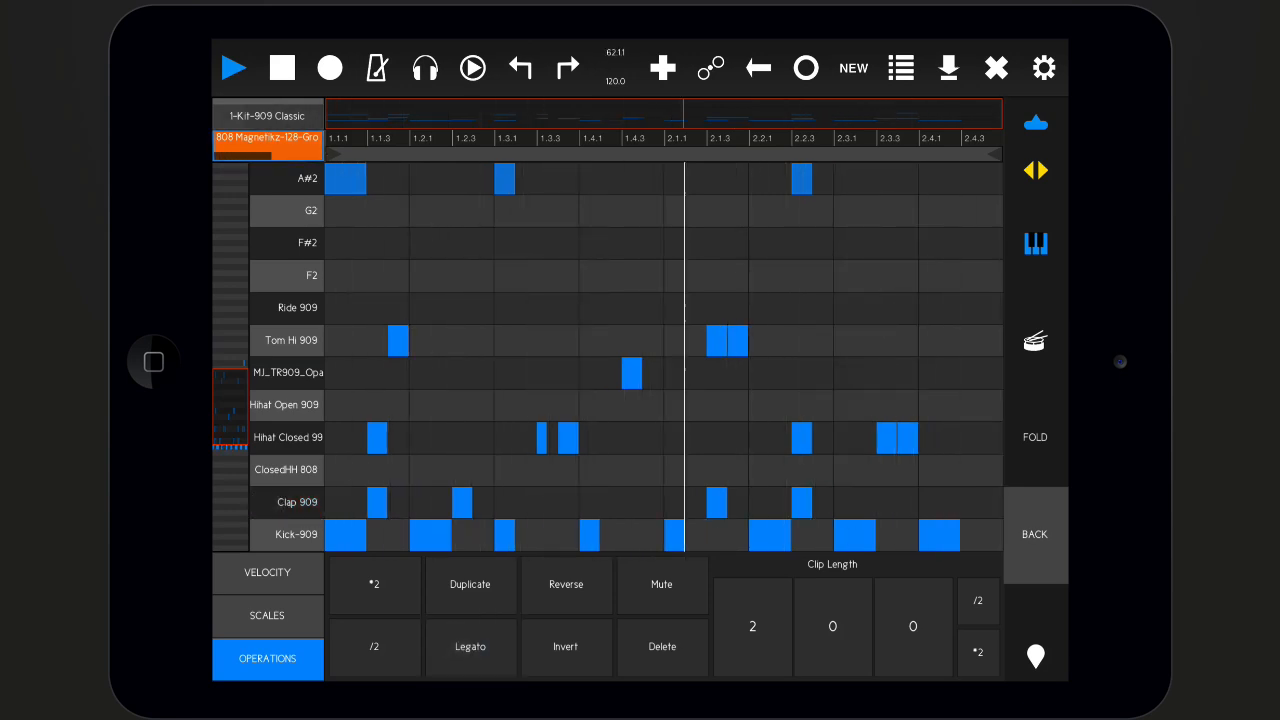
click(520, 68)
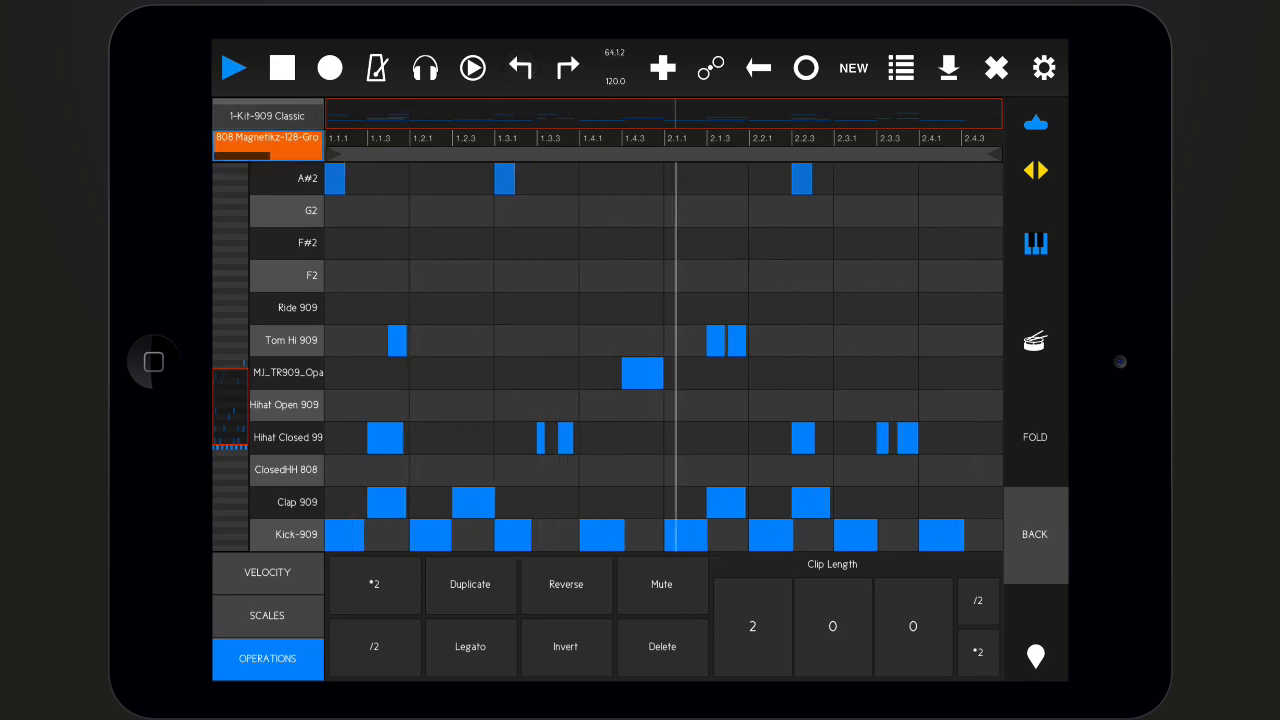
click(288, 436)
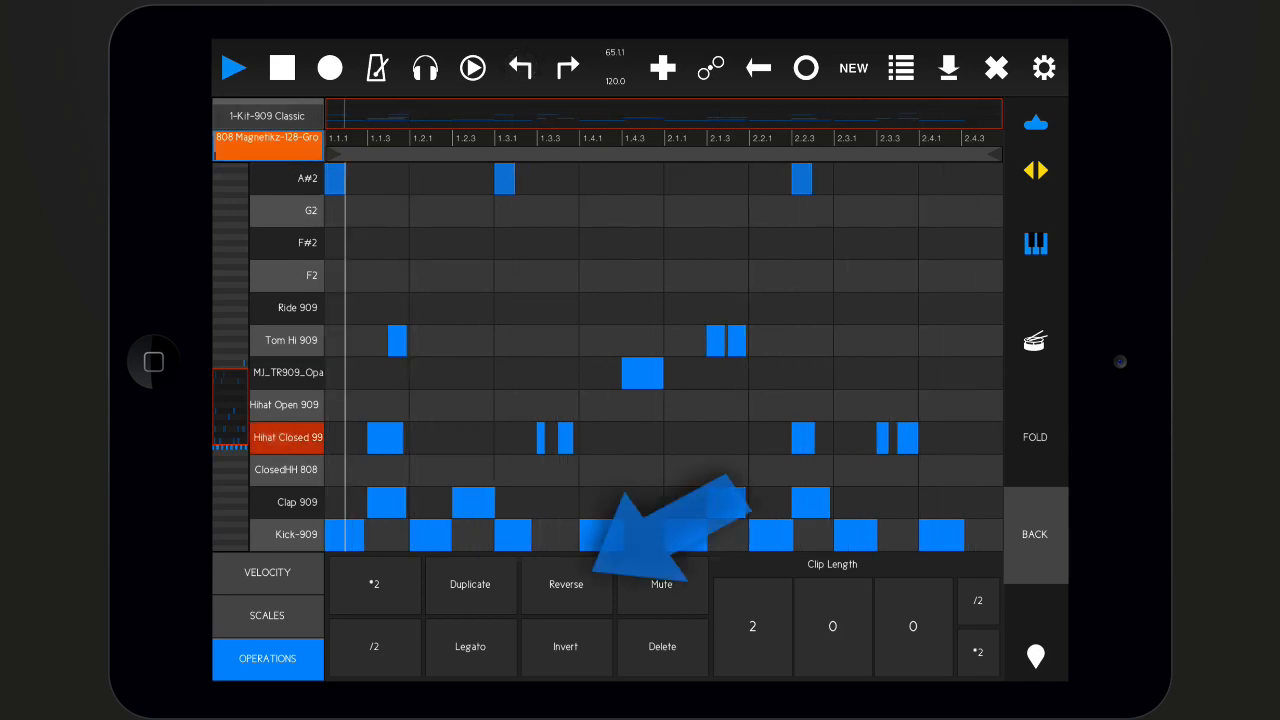
click(288, 340)
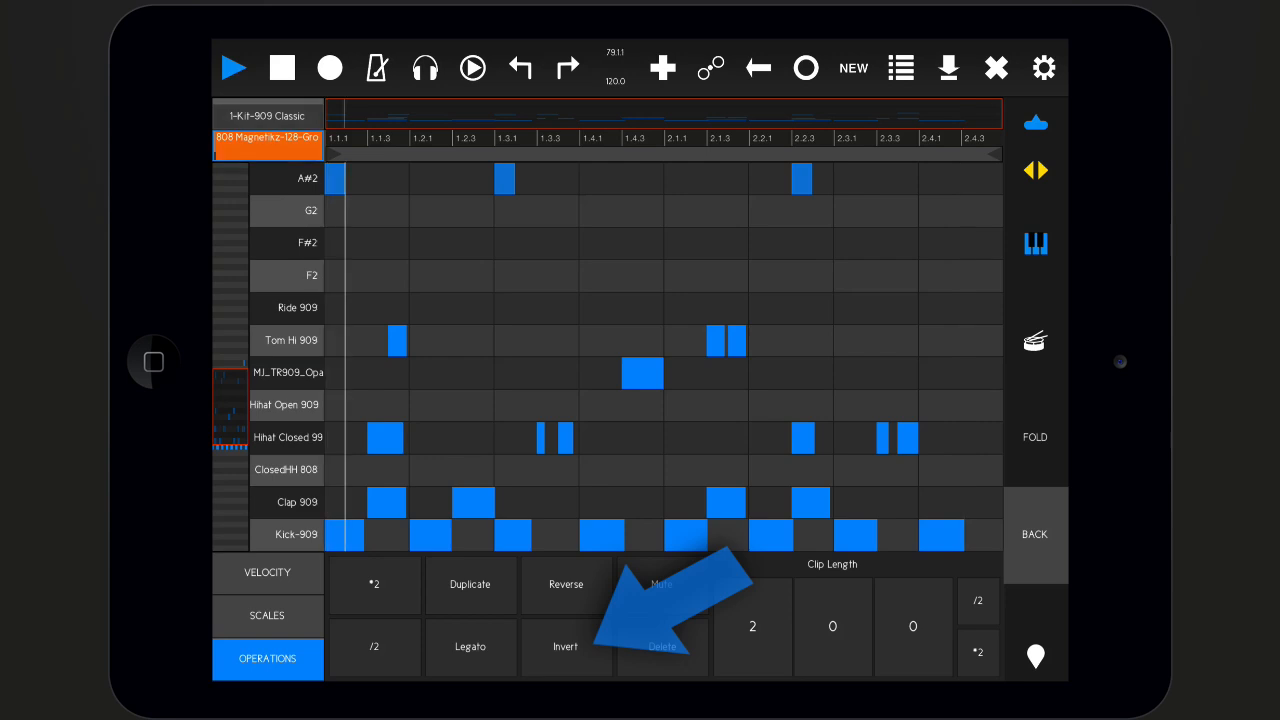
Select the Clap, Kick and Tom Hi 909 rows and invert, emptying the Clap 909 lane
click(290, 502)
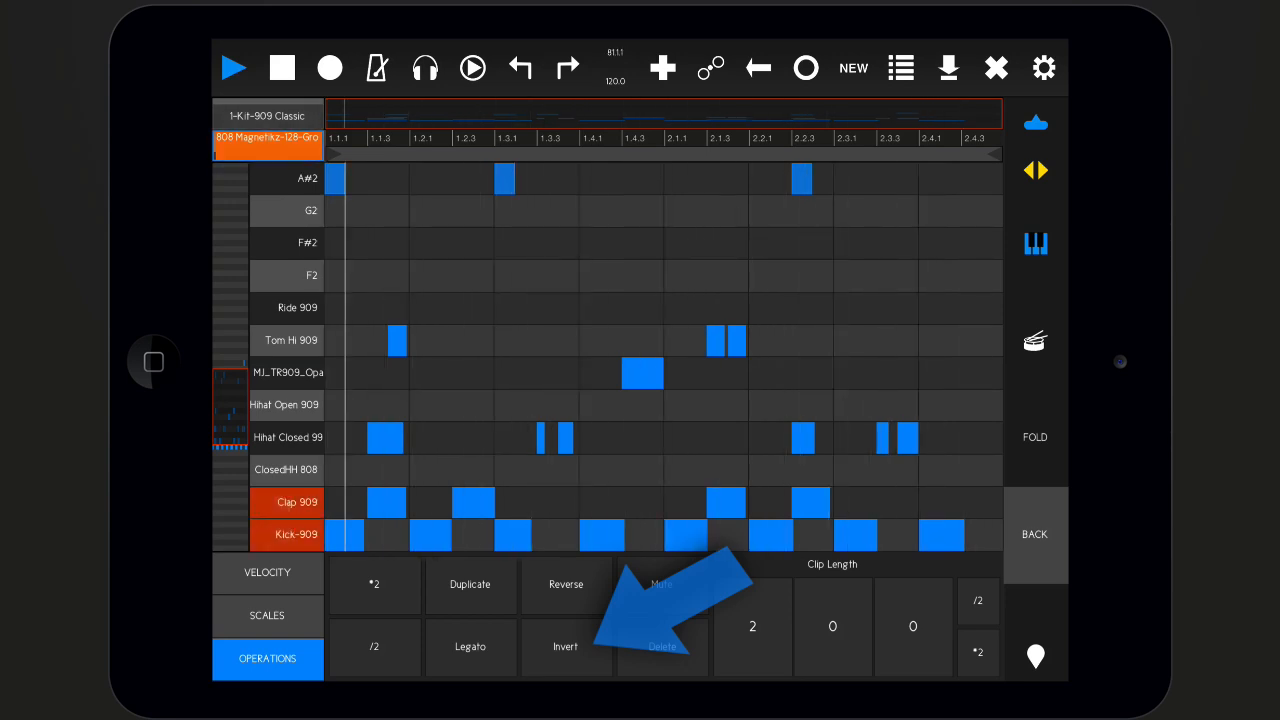
click(288, 340)
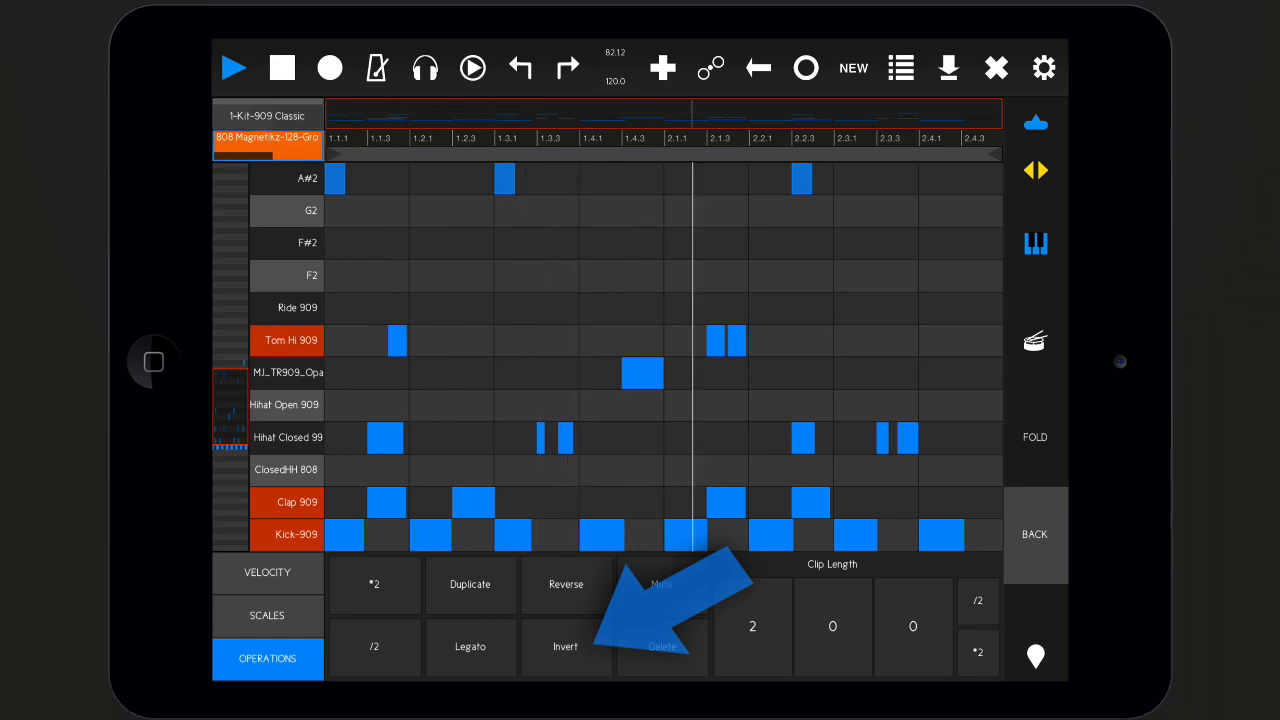
click(564, 646)
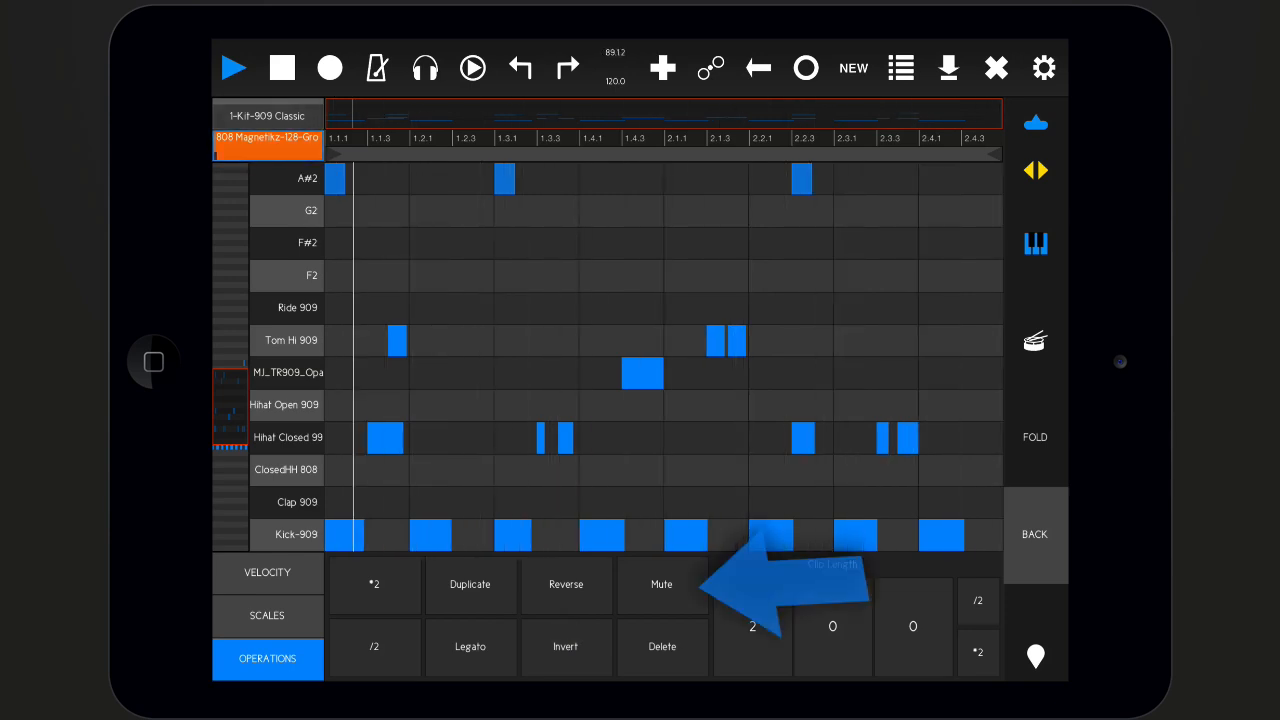
click(296, 534)
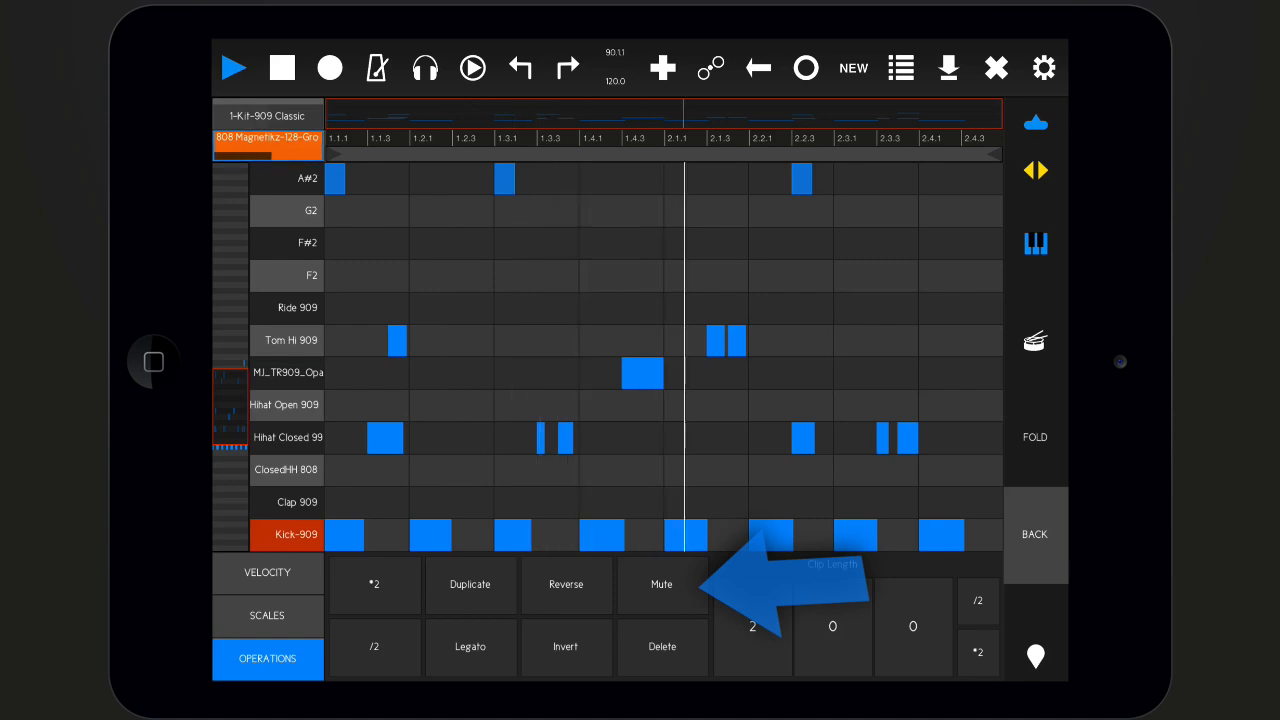
click(660, 584)
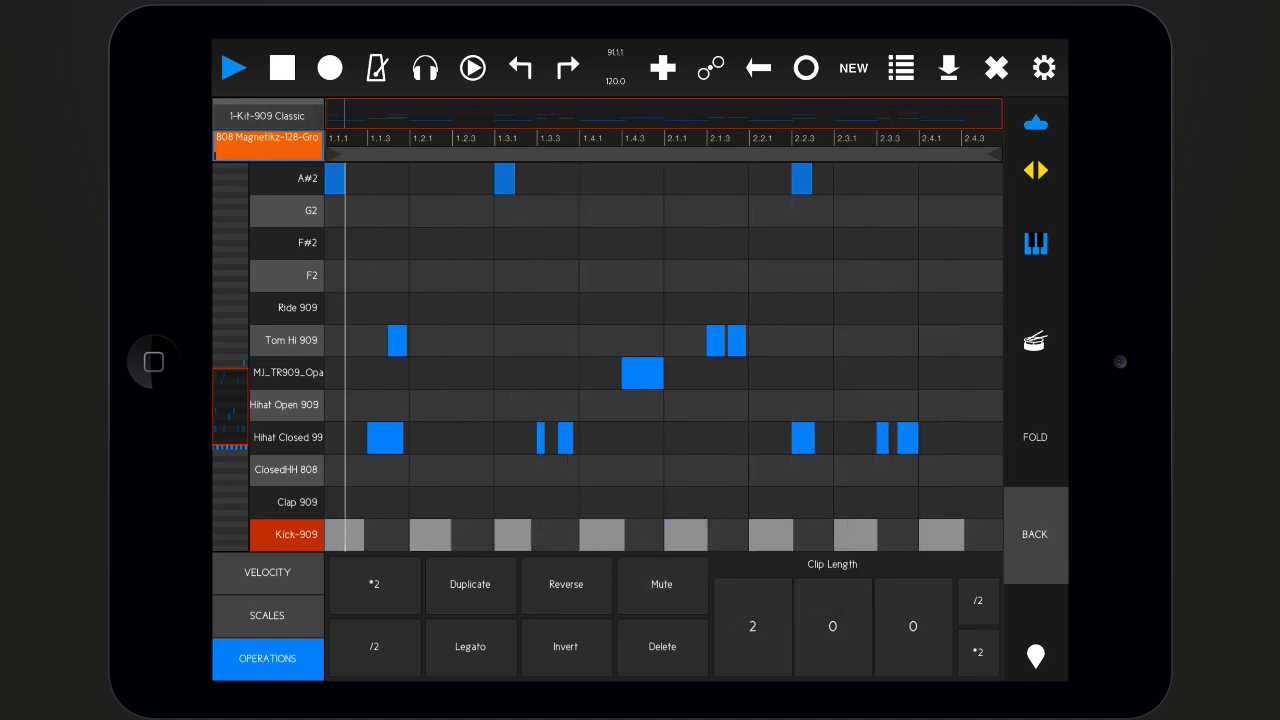
scroll(down, 3)
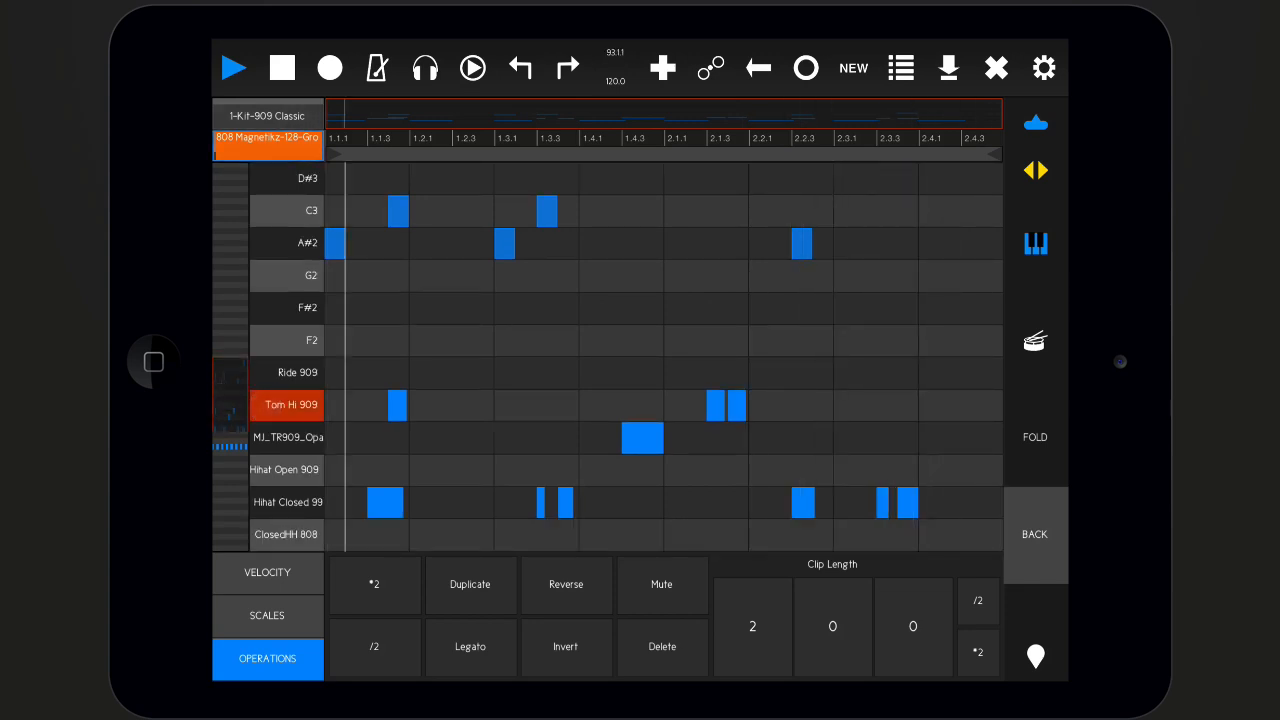
click(660, 584)
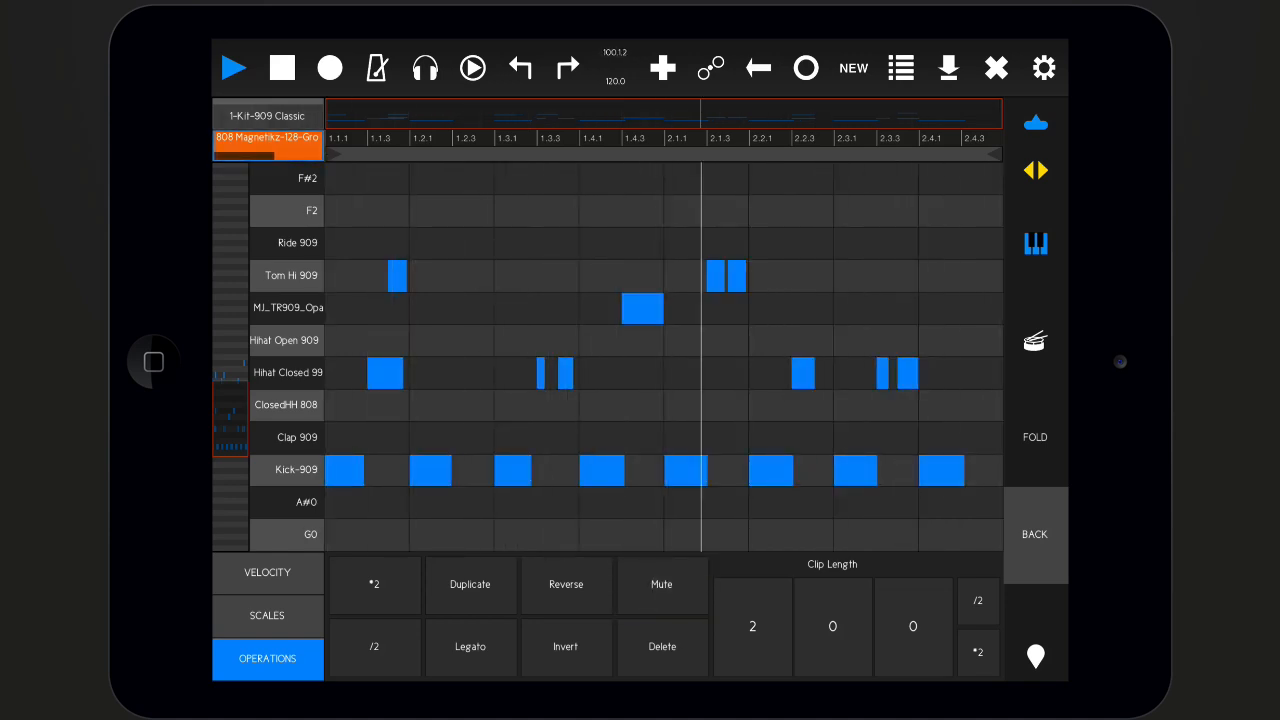
Delete the Hihat Closed 99 notes, then undo so they return in the four-bar clip
click(288, 372)
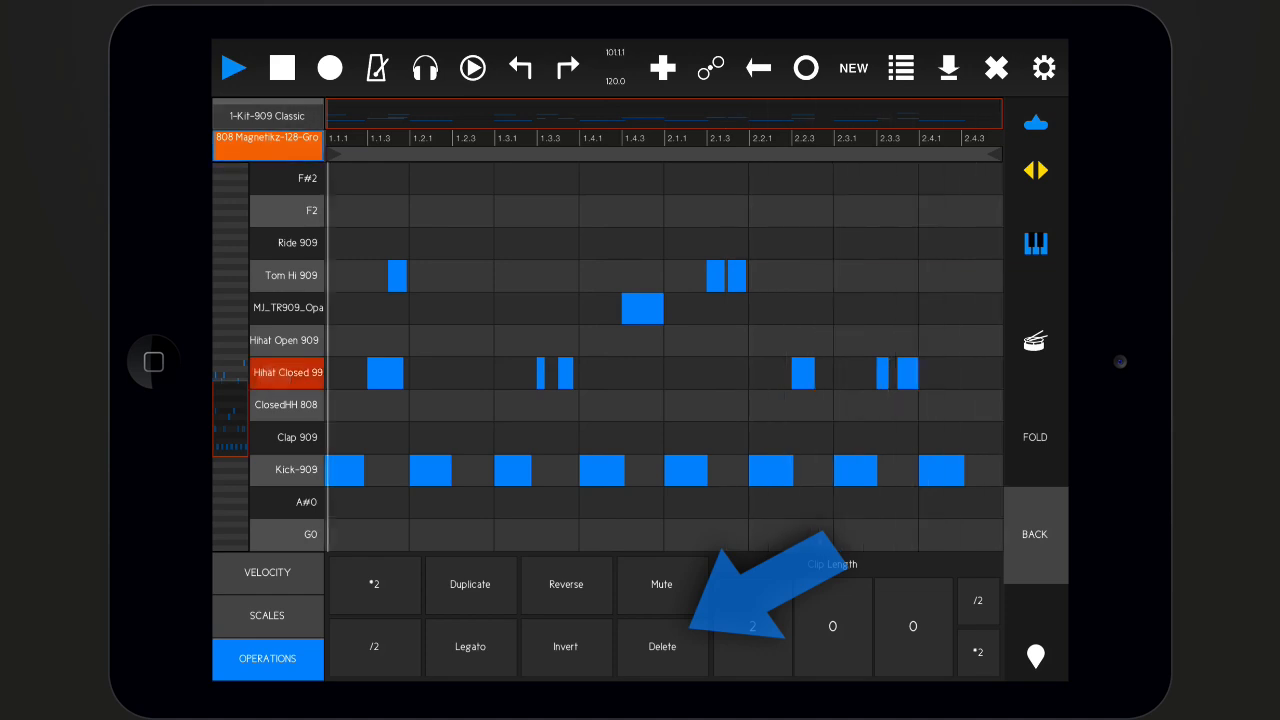
click(662, 646)
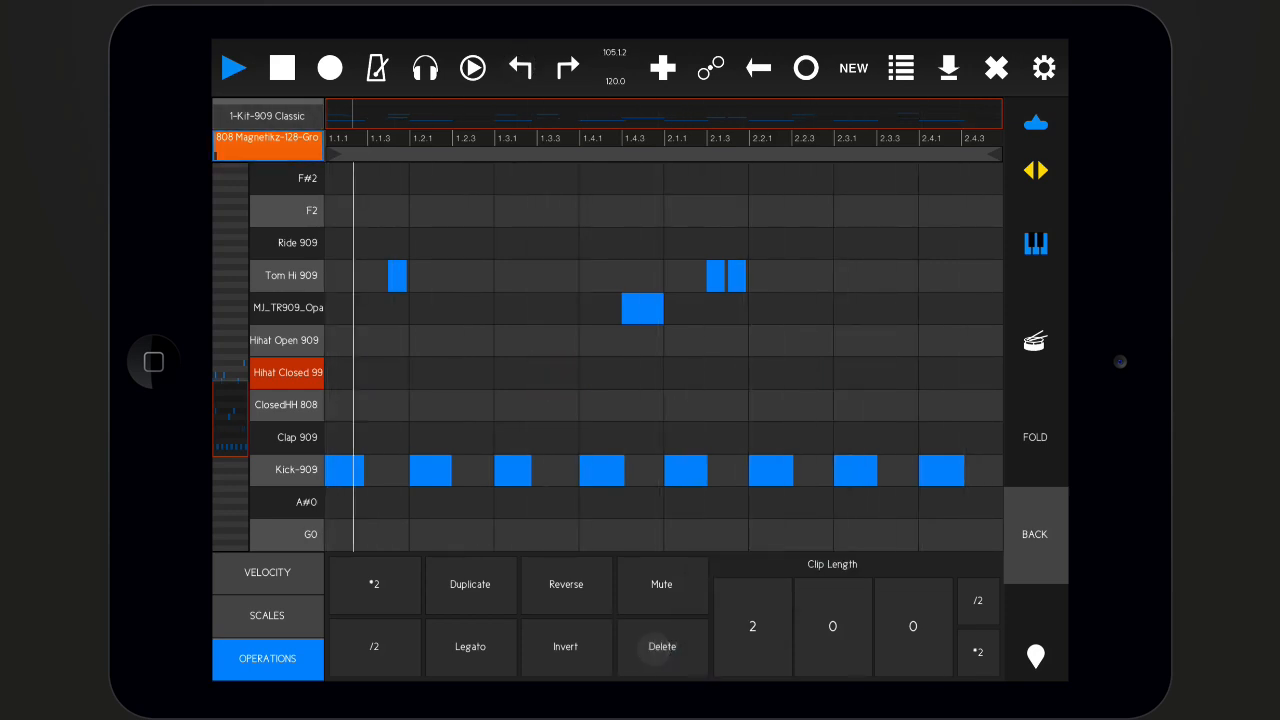
click(660, 646)
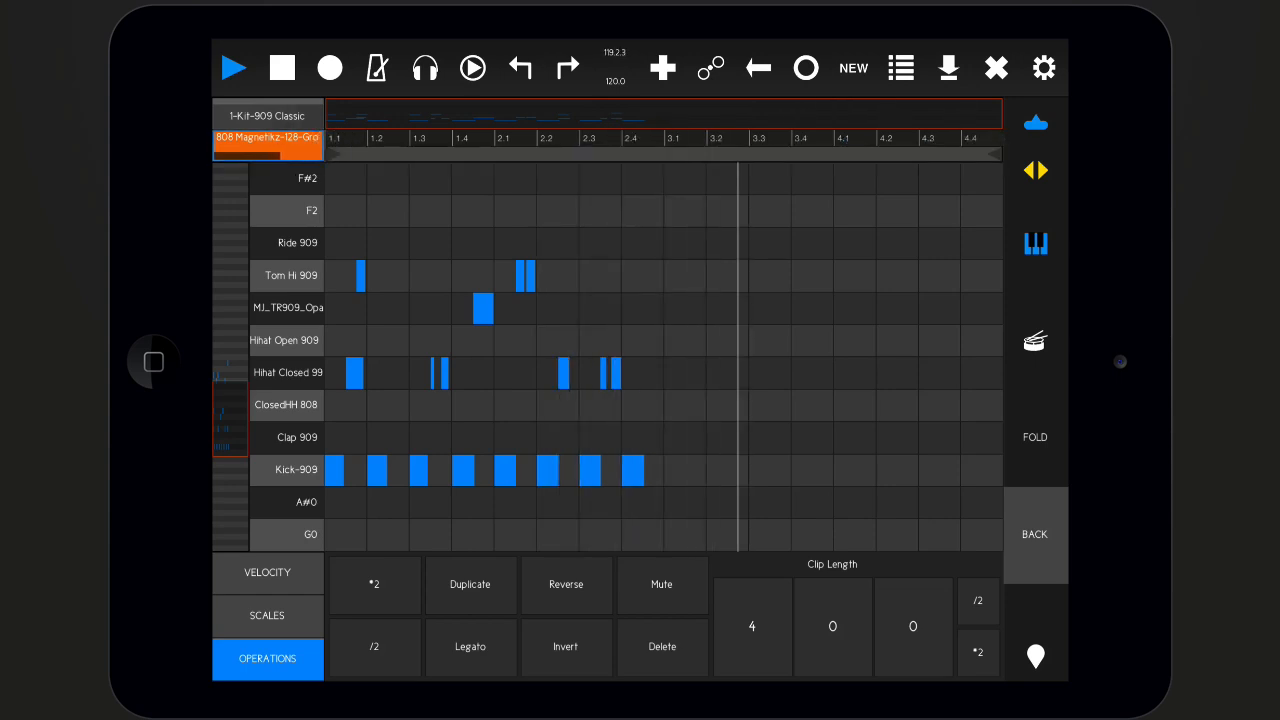
Drag the Clip Length bar field to shorten the drum clip to fewer bars
click(978, 600)
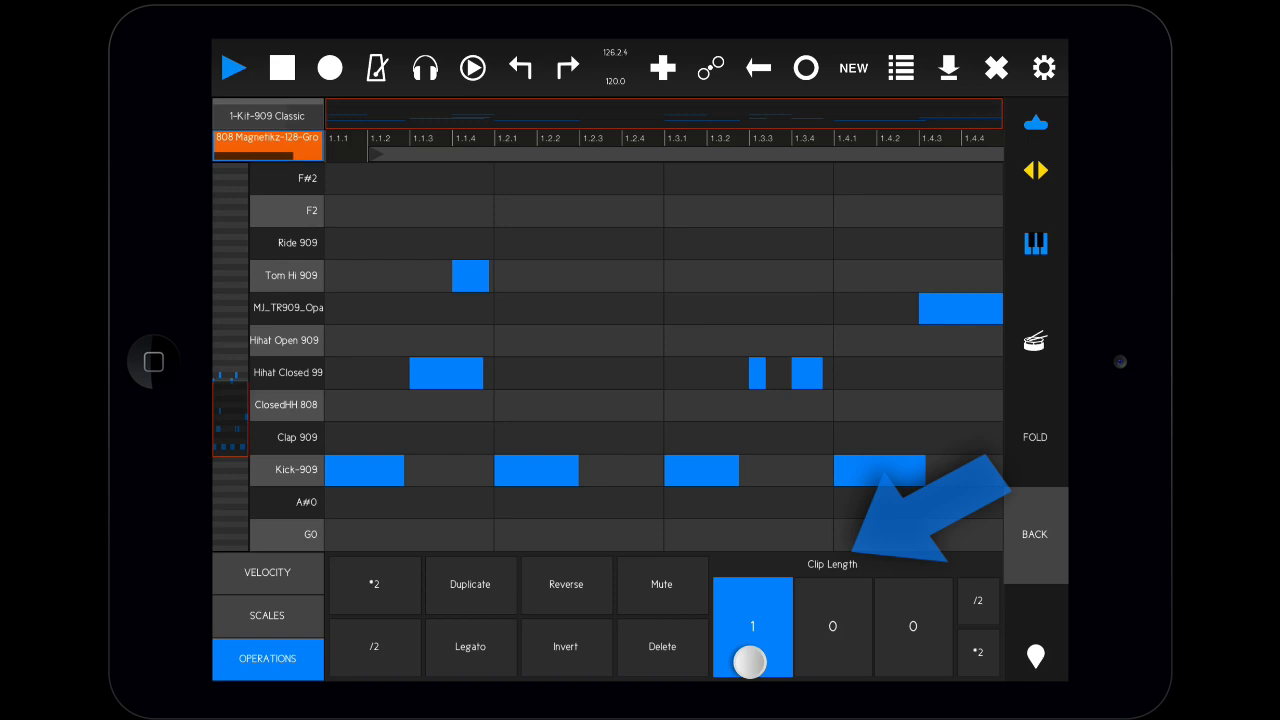
drag(752, 662, 752, 624)
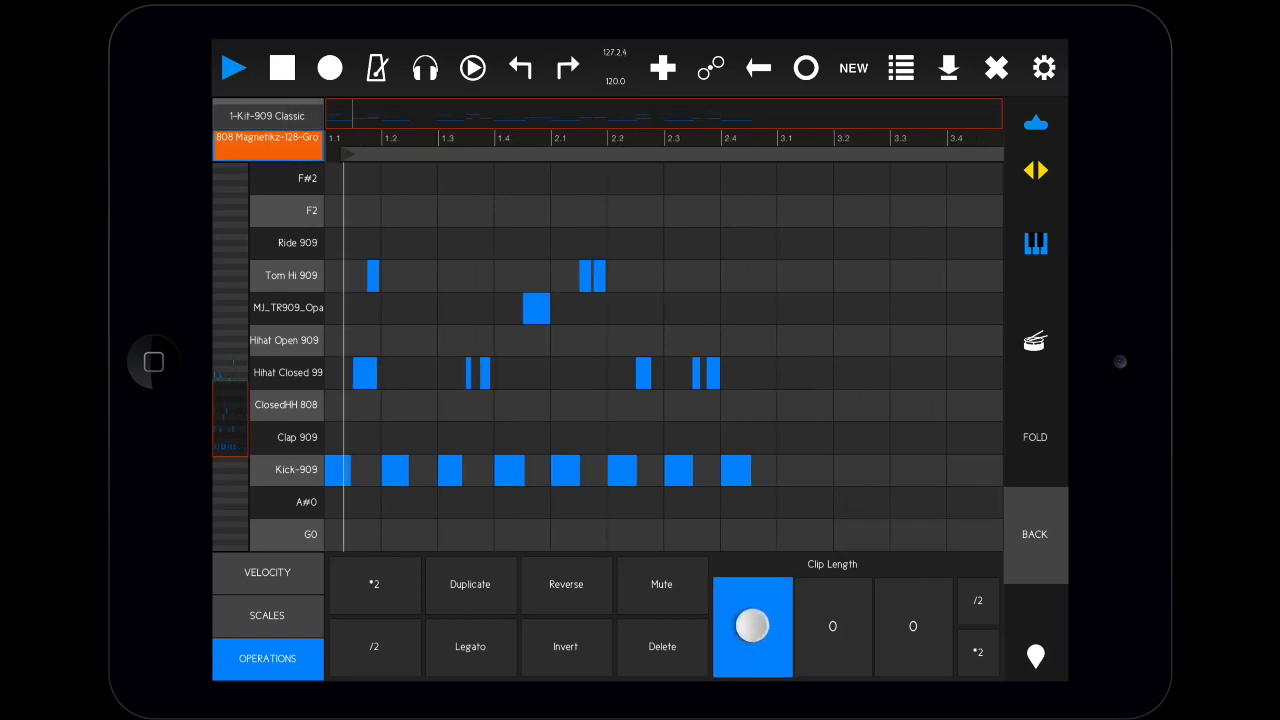